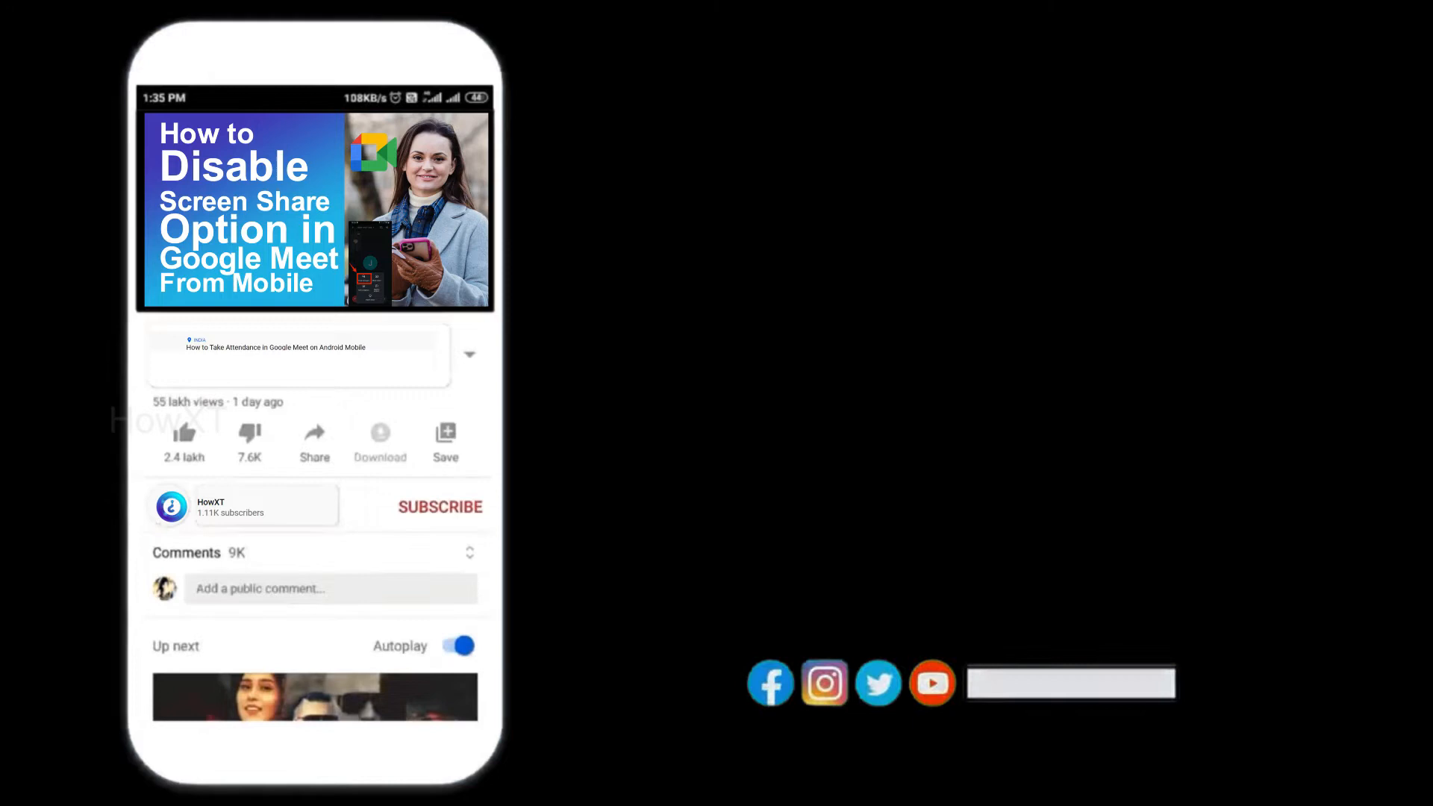
- View the Recommended files in Start, then bring up File Explorer on Quick access
{"action": "left_click", "coordinate": [438, 506]}
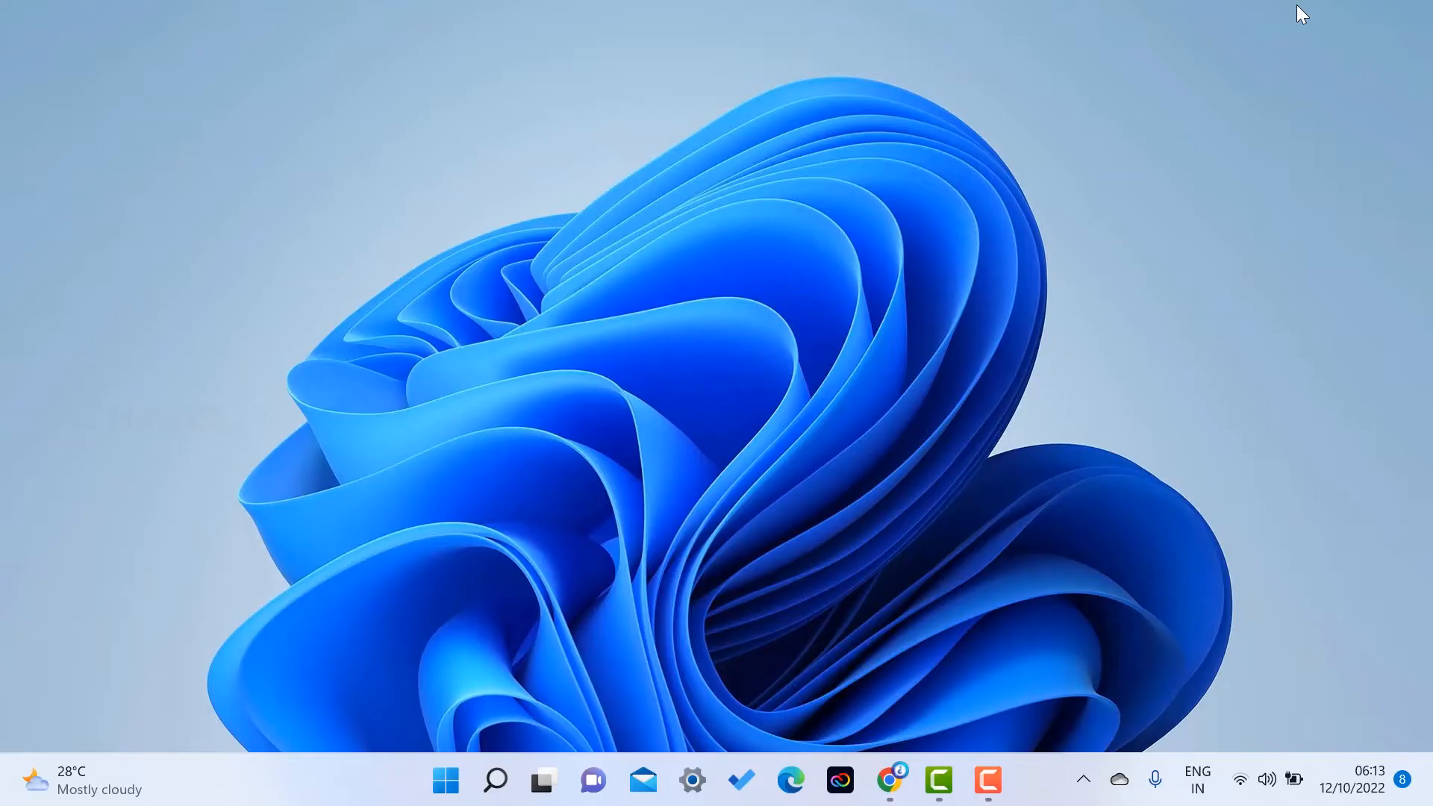
{"action": "left_click", "coordinate": [445, 781]}
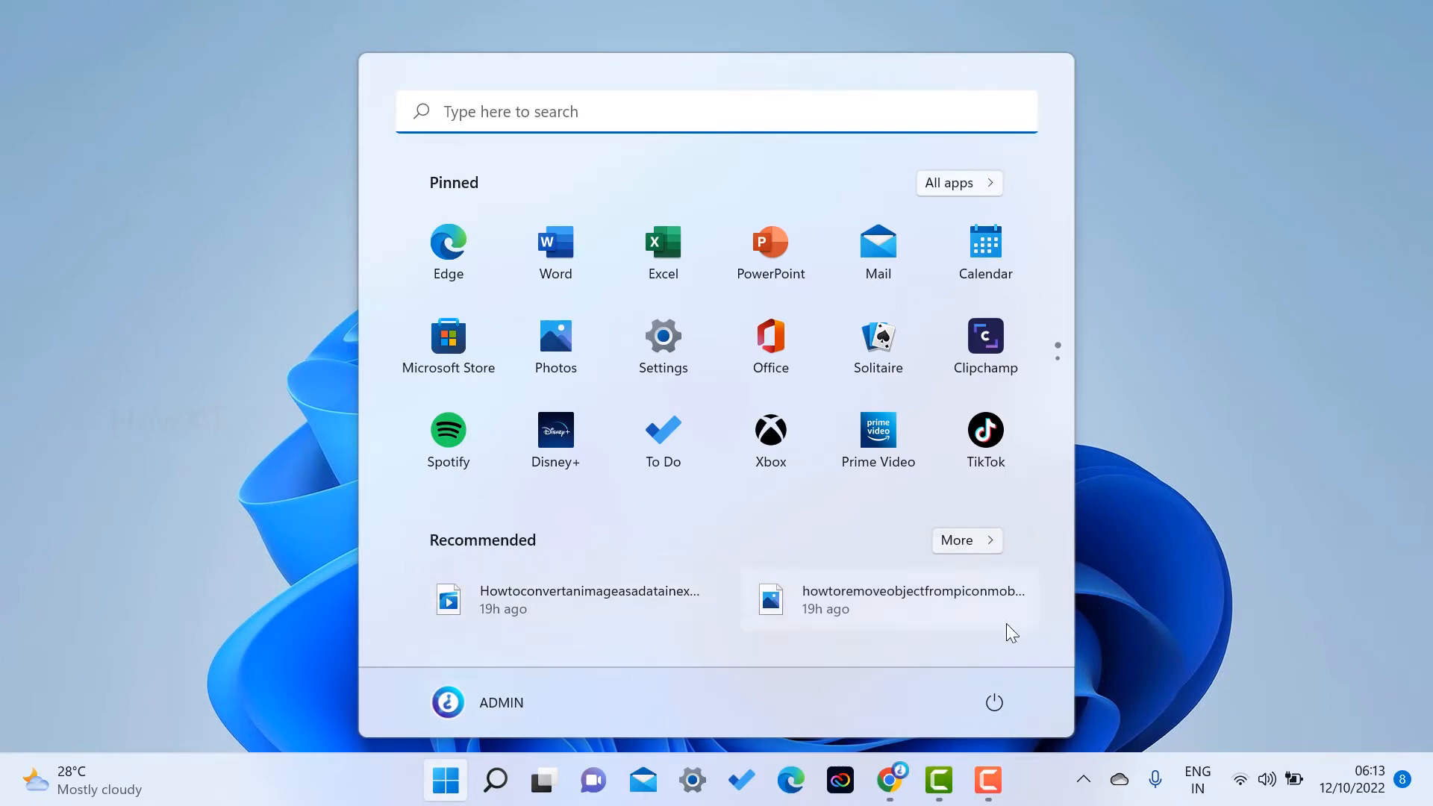
{"action": "left_click", "coordinate": [445, 781]}
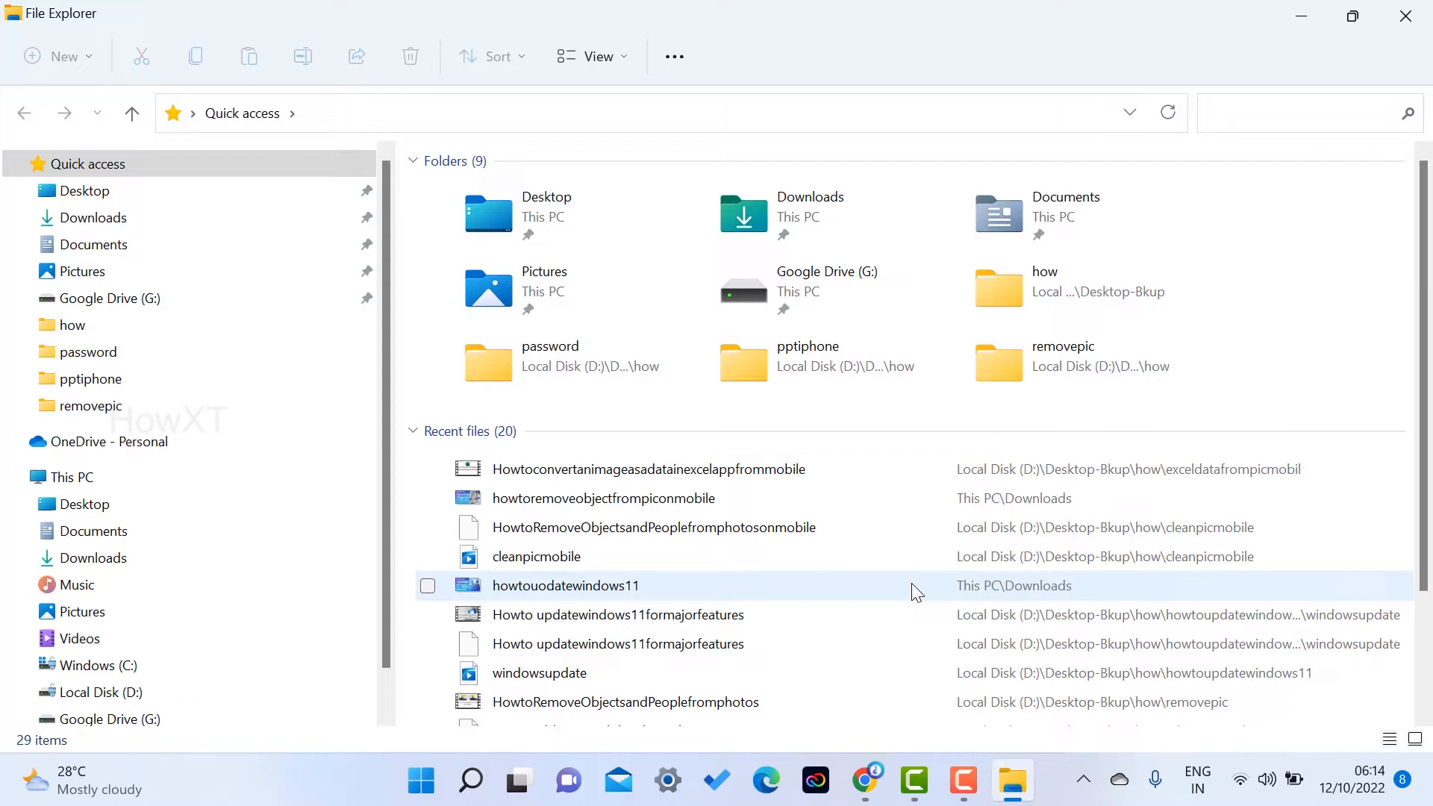
{"action": "mouse_move", "coordinate": [707, 615]}
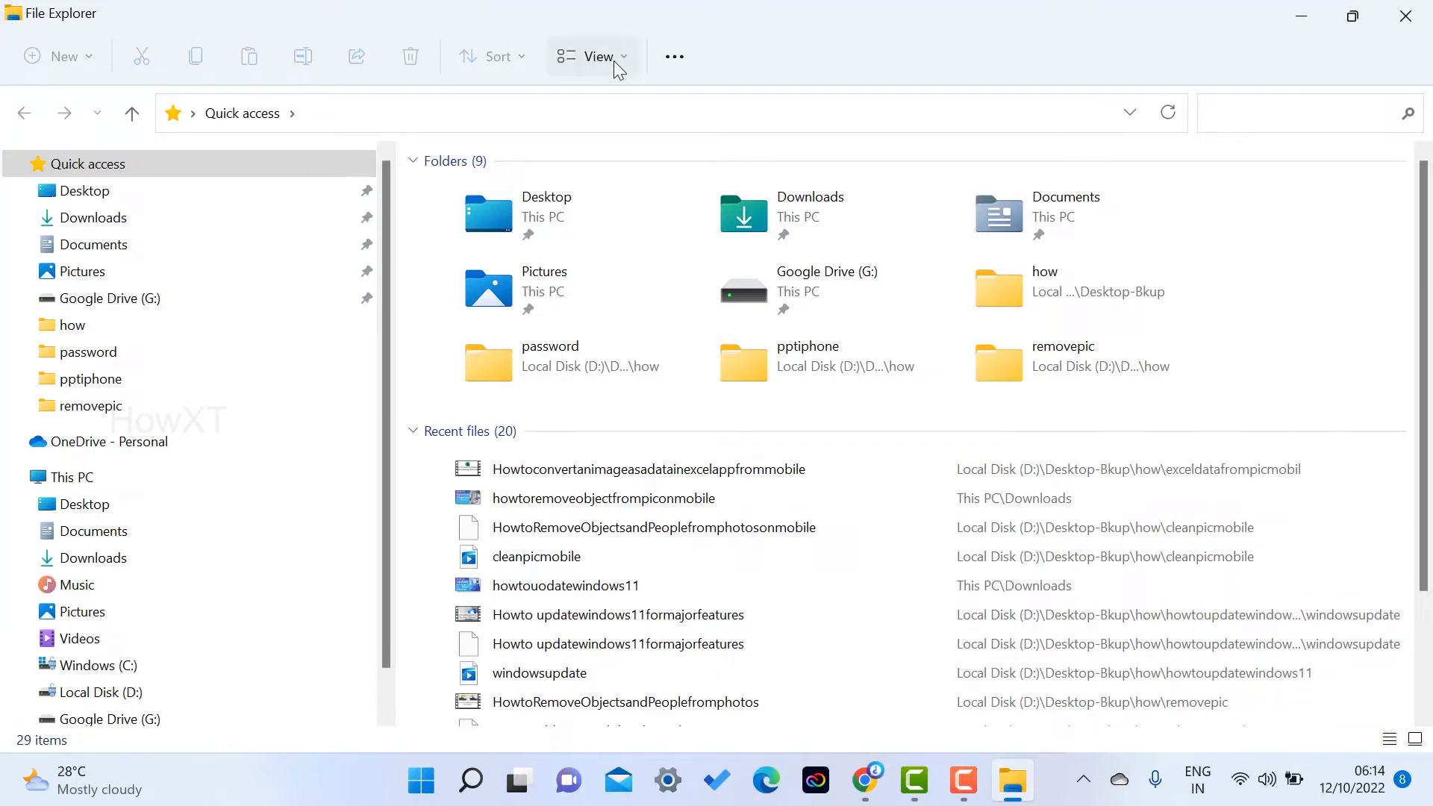
{"action": "mouse_move", "coordinate": [598, 57]}
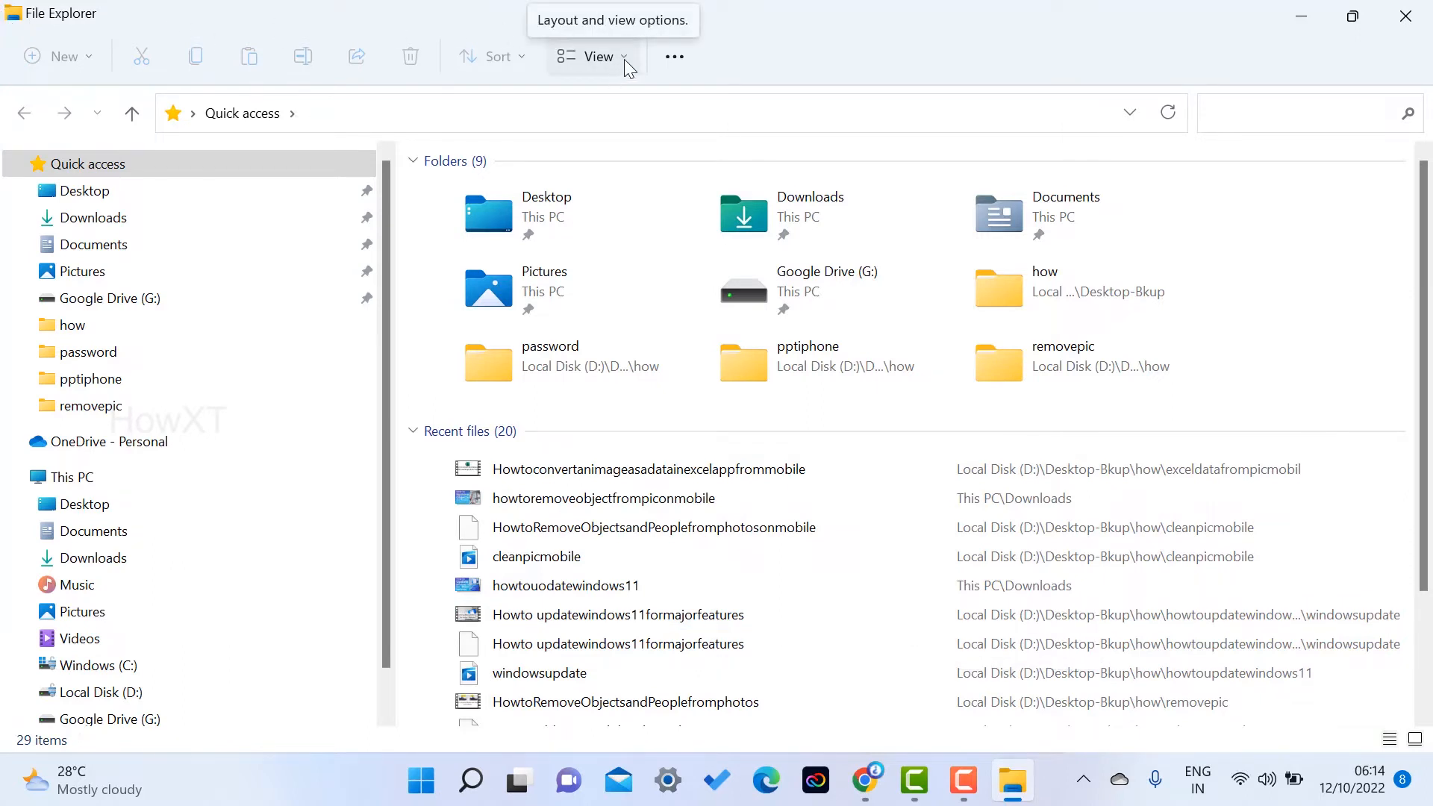
- Show the See more list of extra folder commands in File Explorer
{"action": "left_click", "coordinate": [592, 55]}
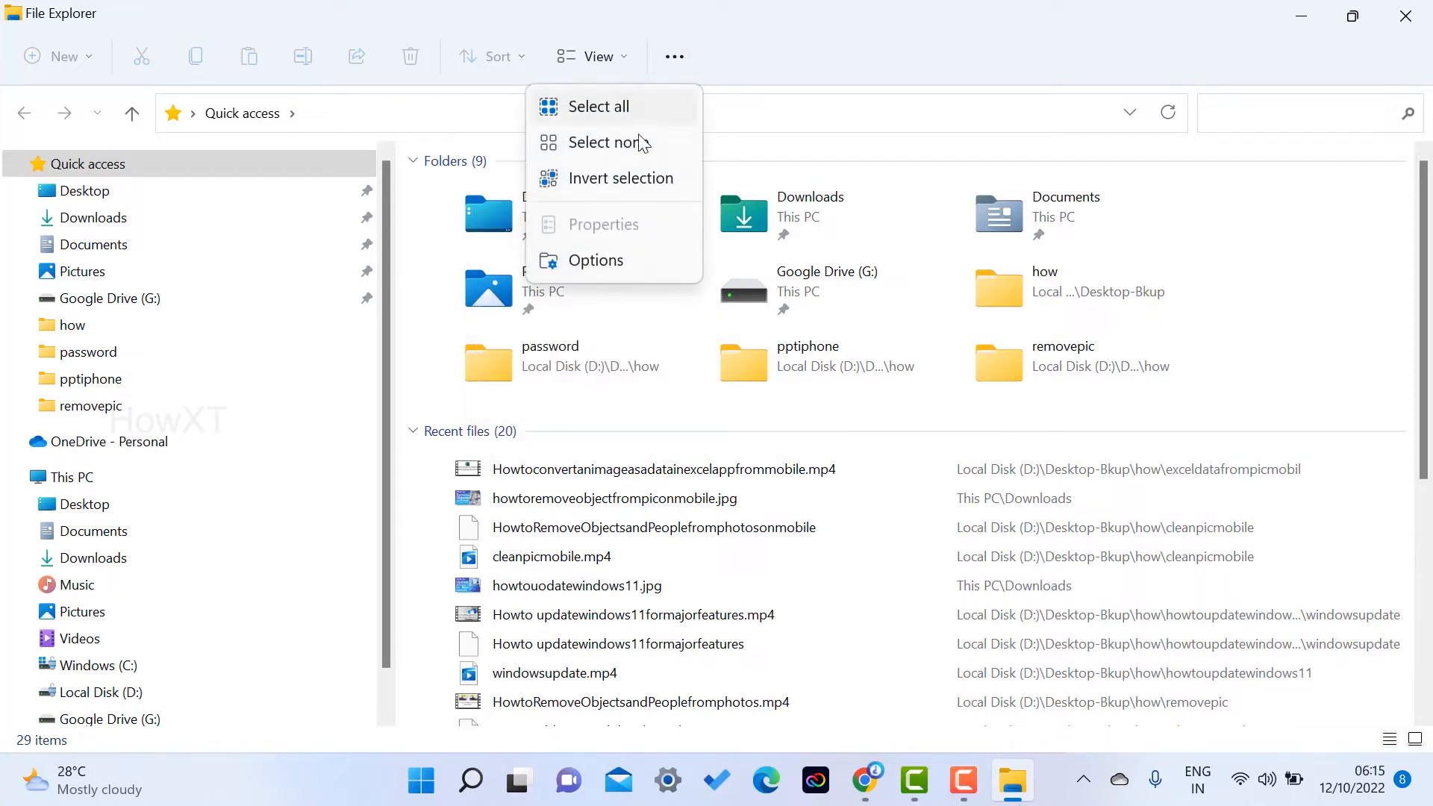
{"action": "mouse_move", "coordinate": [596, 260]}
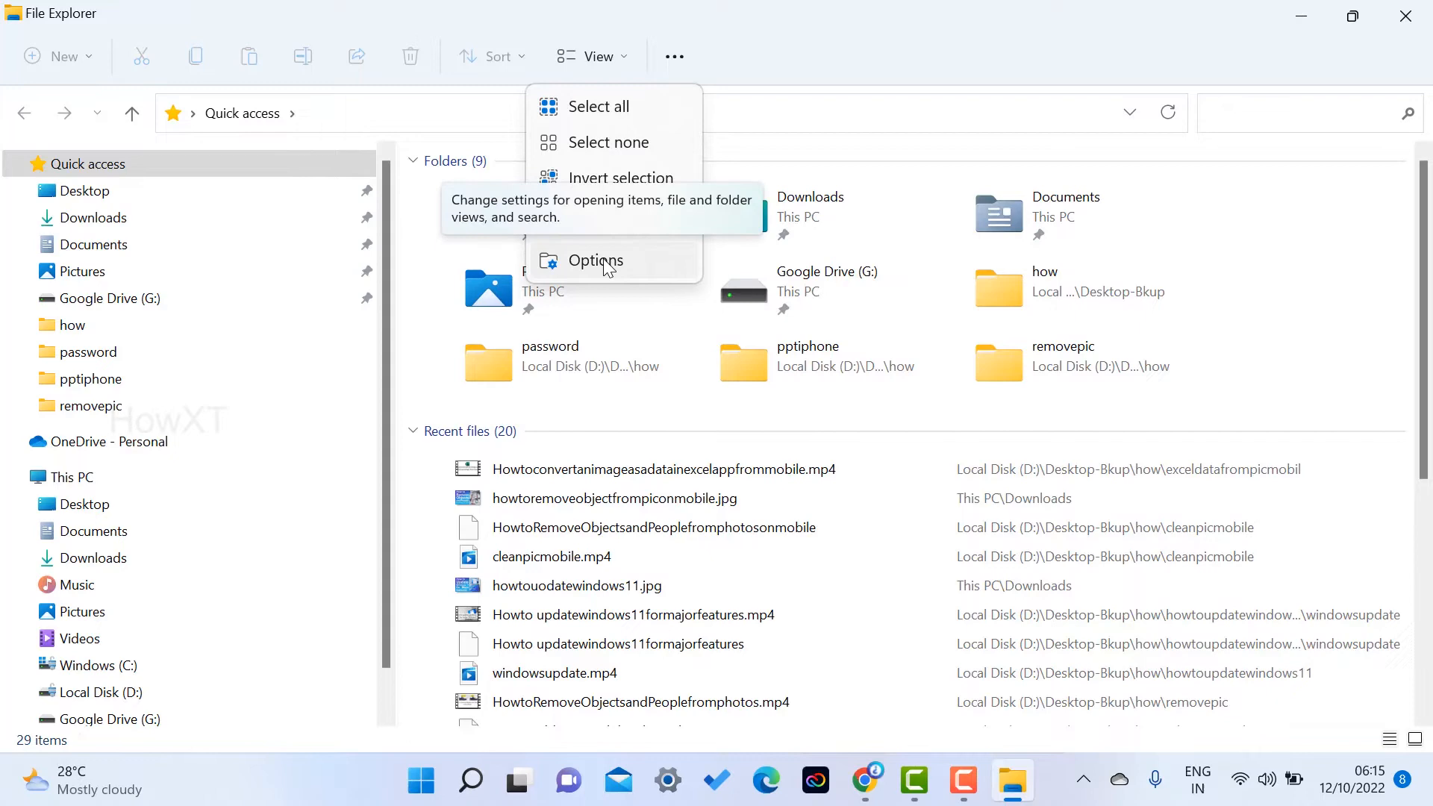
- In Folder Options, hide recent files and frequent folders, clear history, and apply
{"action": "left_click", "coordinate": [595, 260]}
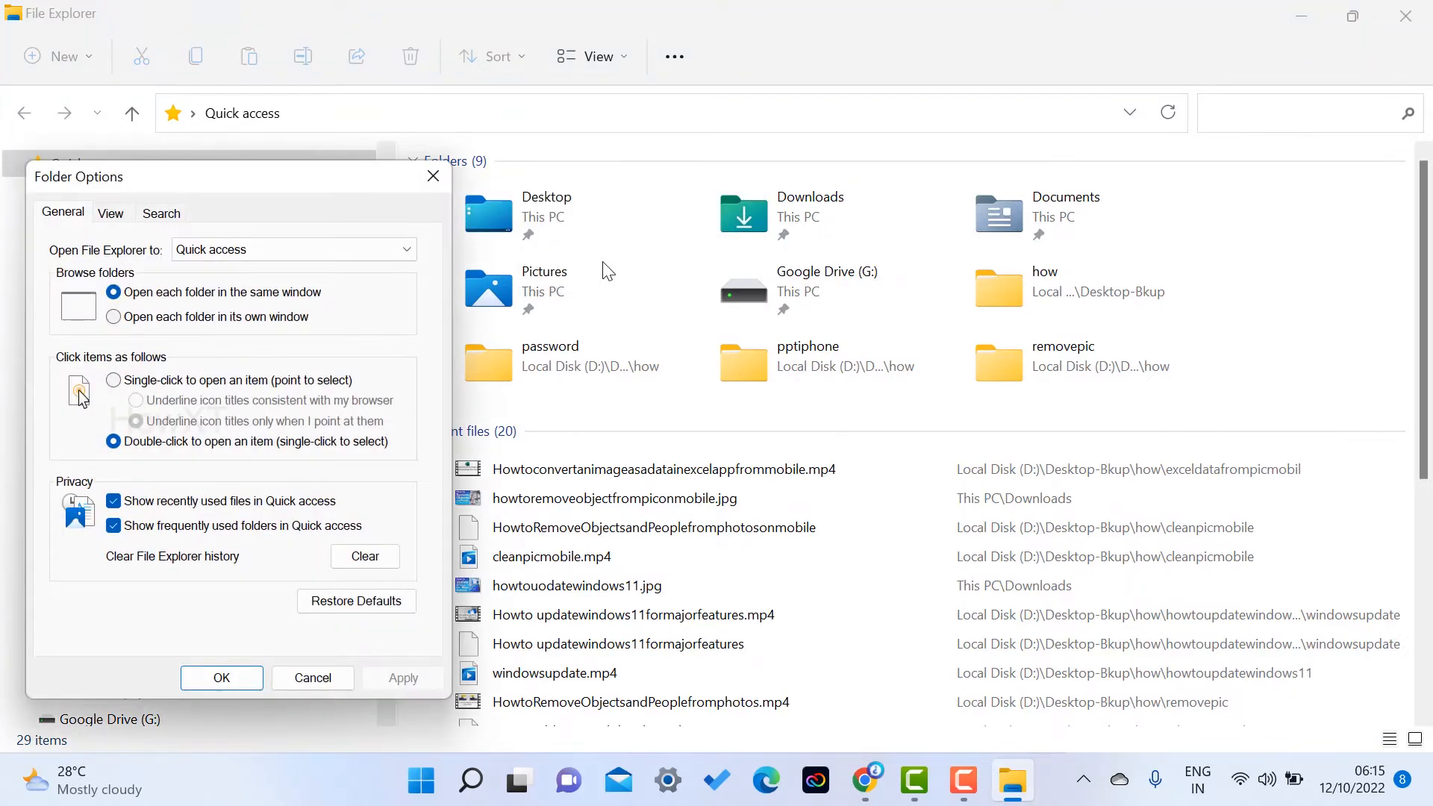
{"action": "mouse_move", "coordinate": [51, 43]}
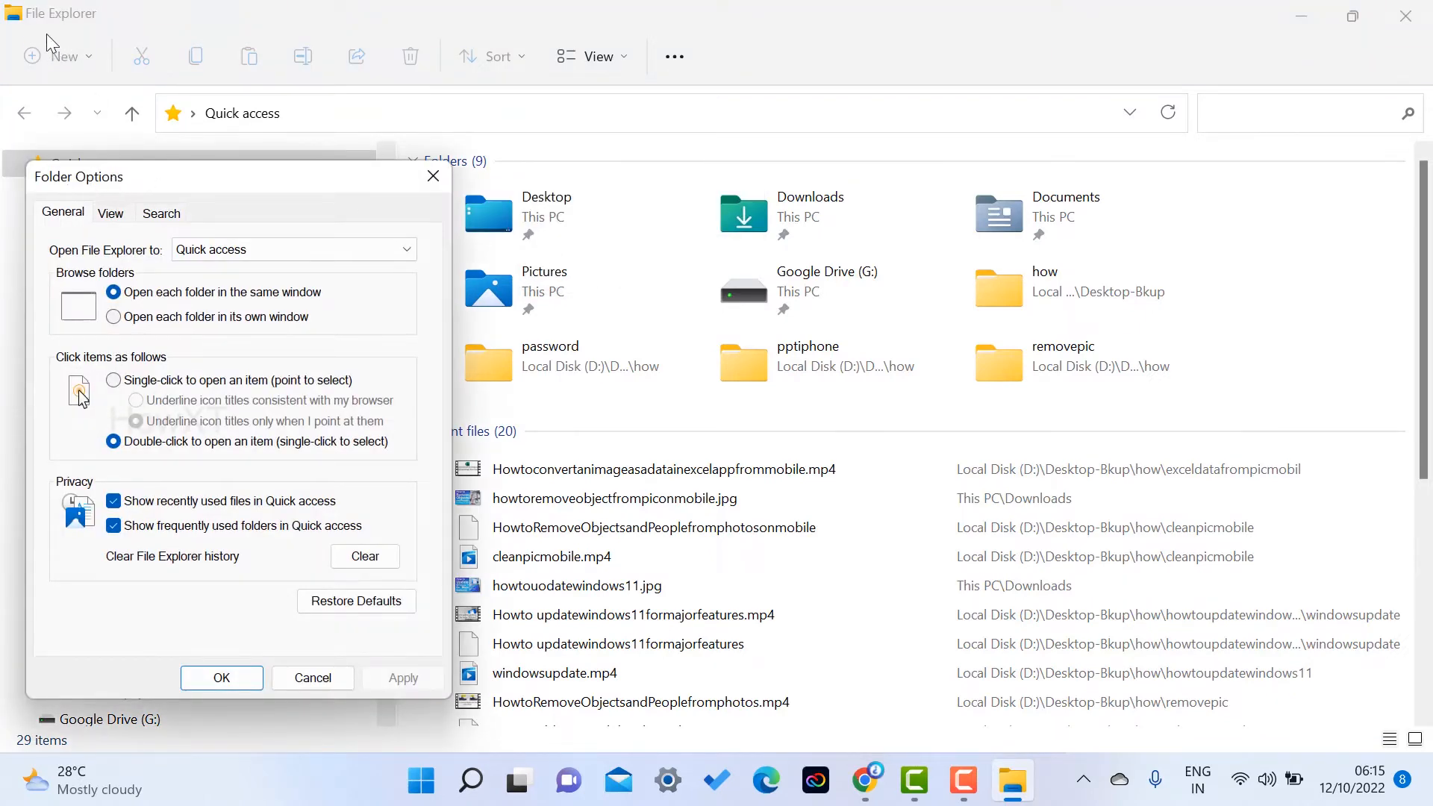
{"action": "mouse_move", "coordinate": [108, 197]}
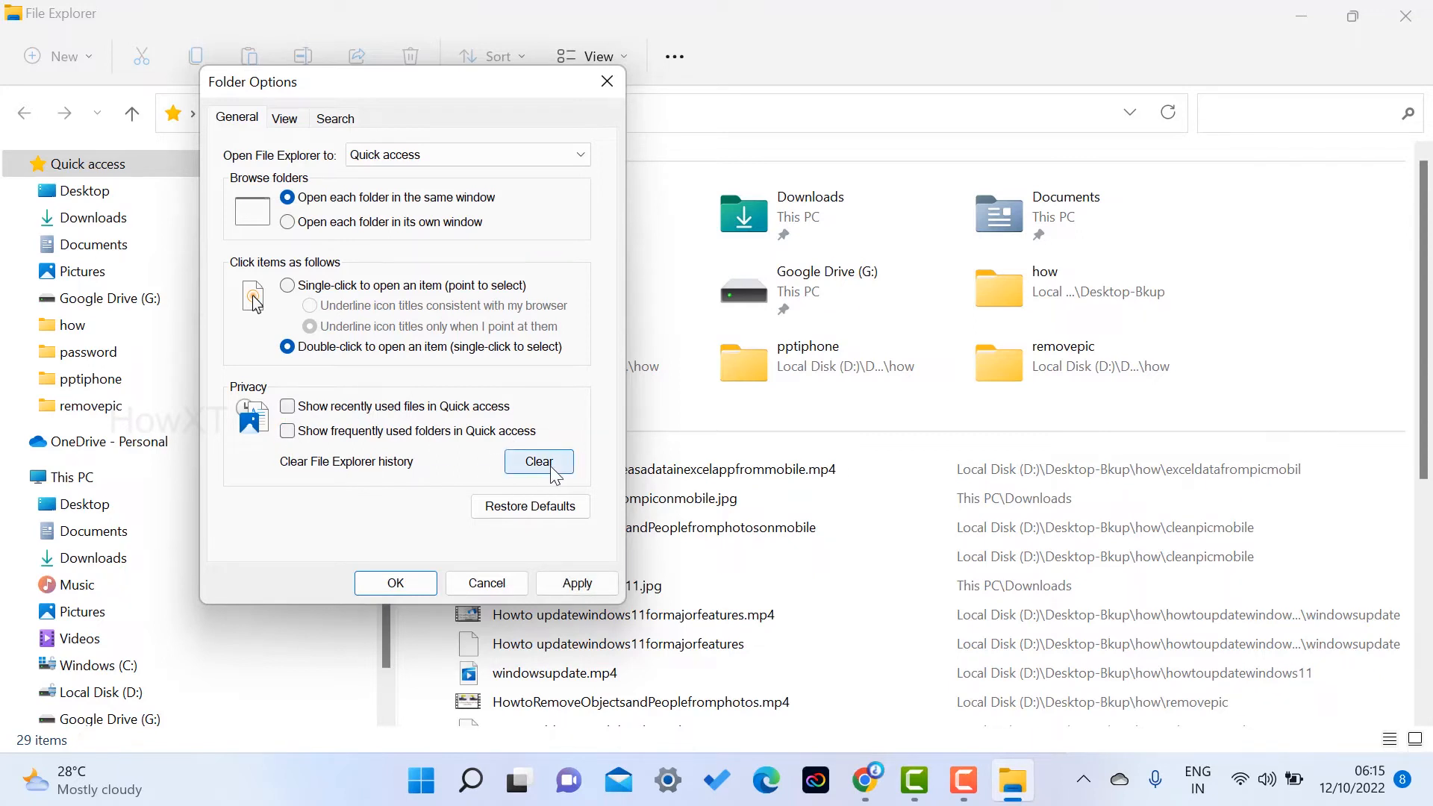
{"action": "left_click", "coordinate": [539, 463]}
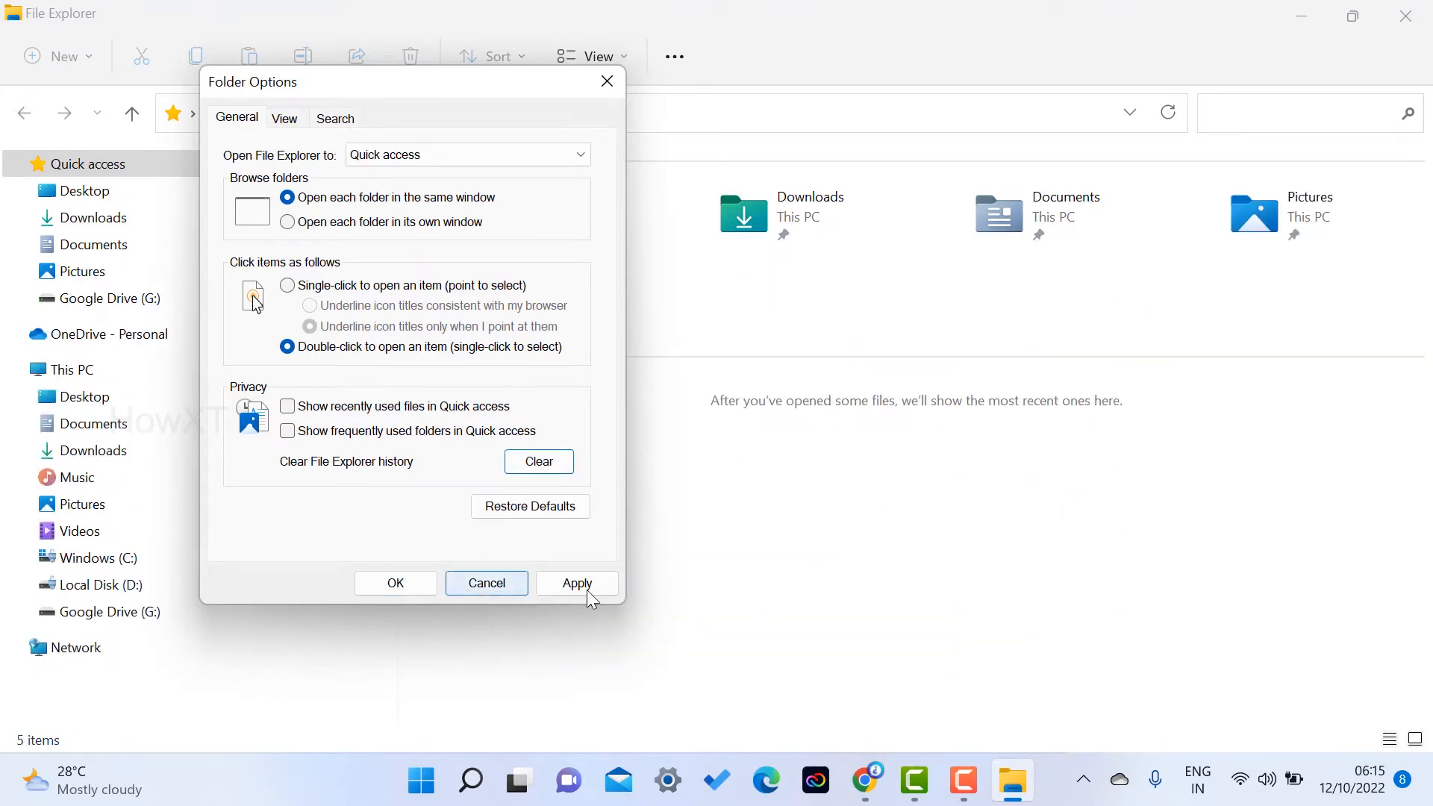
{"action": "left_click", "coordinate": [576, 584]}
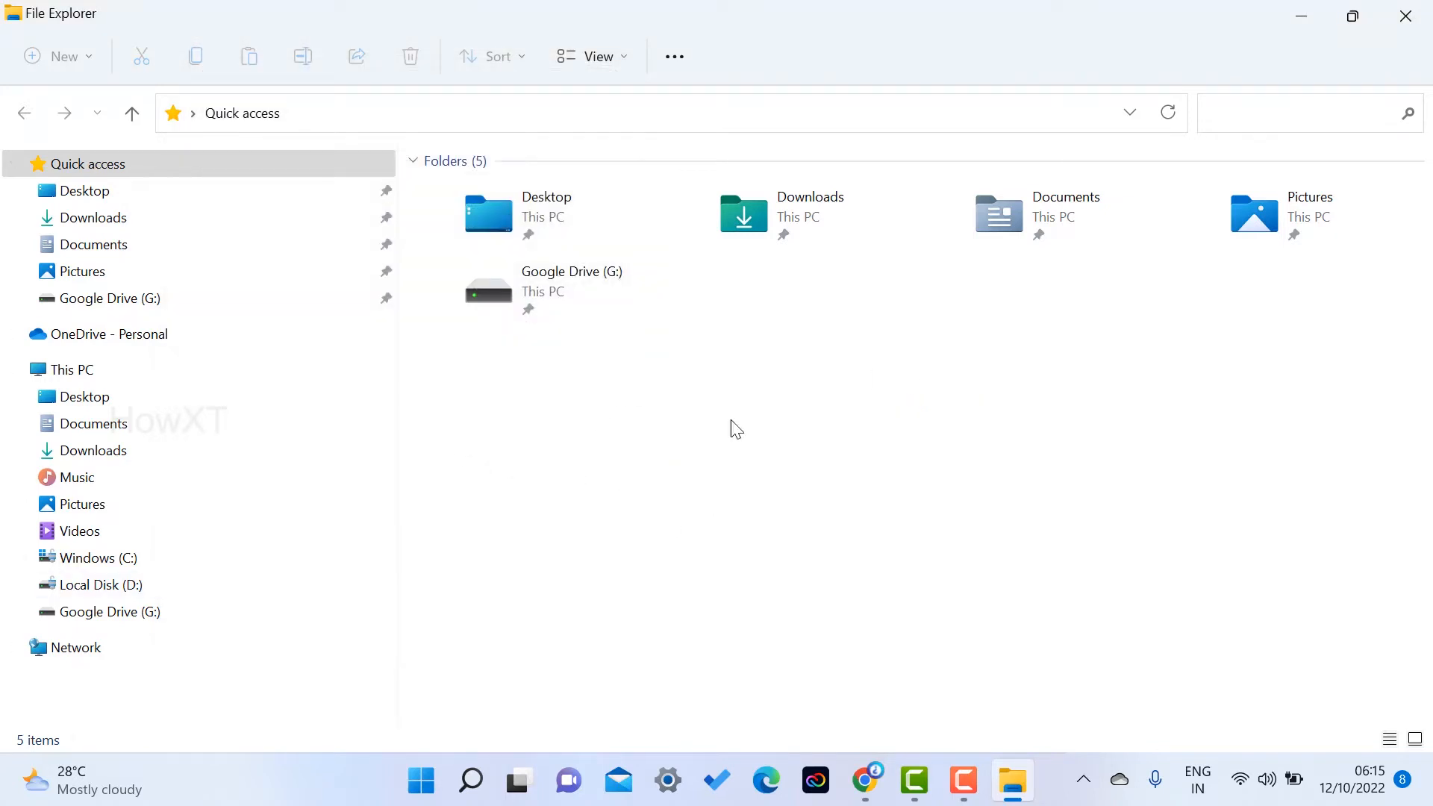
{"action": "mouse_move", "coordinate": [969, 646]}
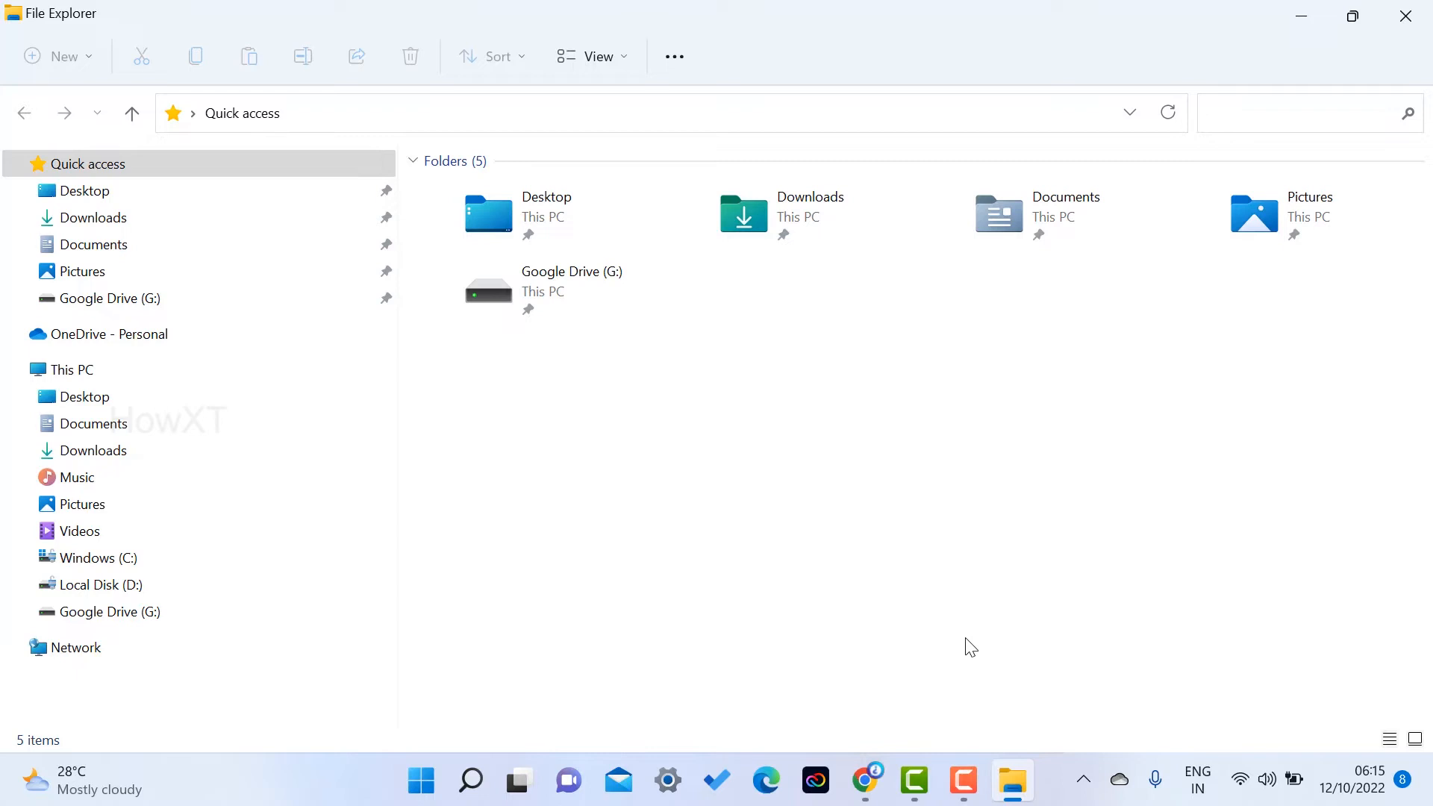
{"action": "mouse_move", "coordinate": [465, 522]}
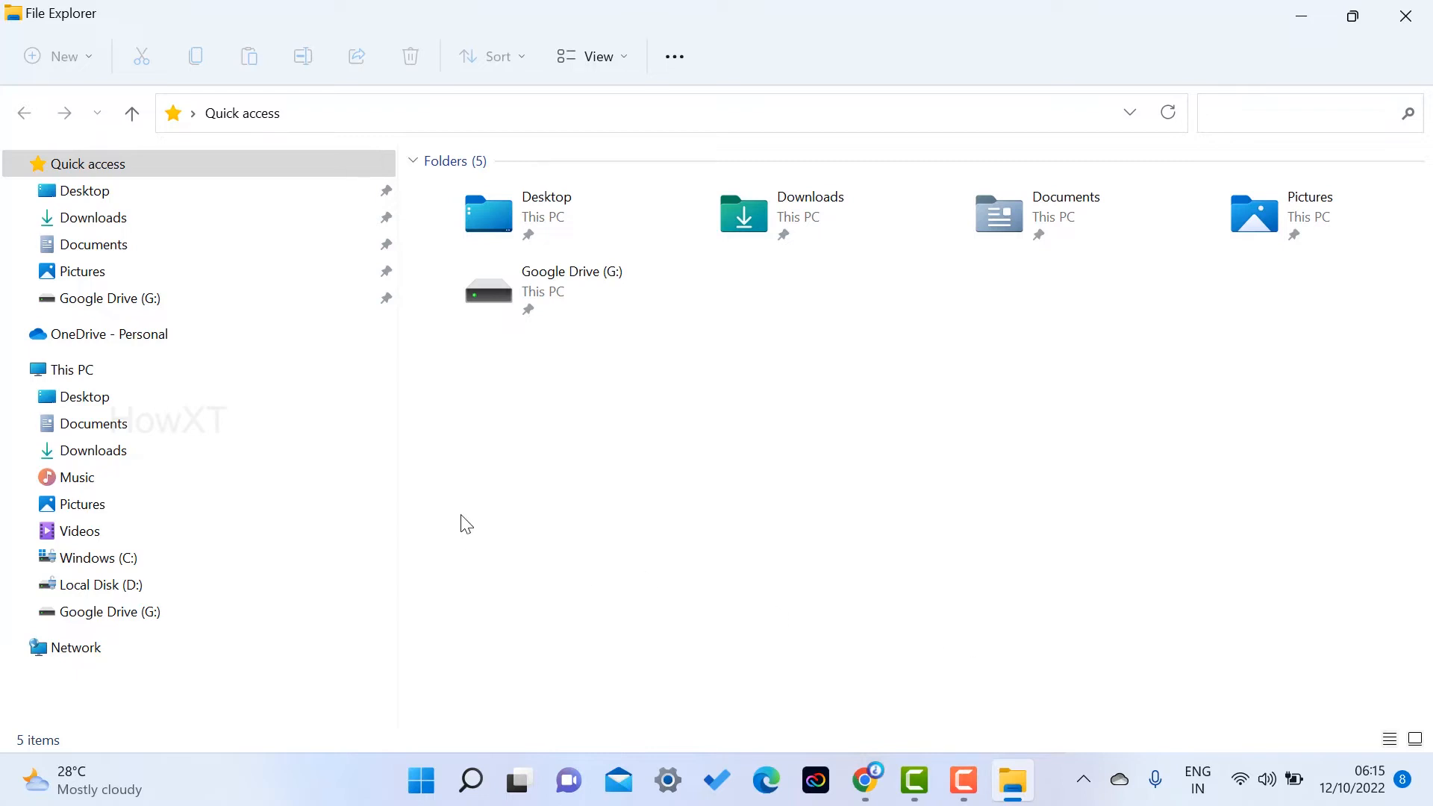
{"action": "mouse_move", "coordinate": [936, 478]}
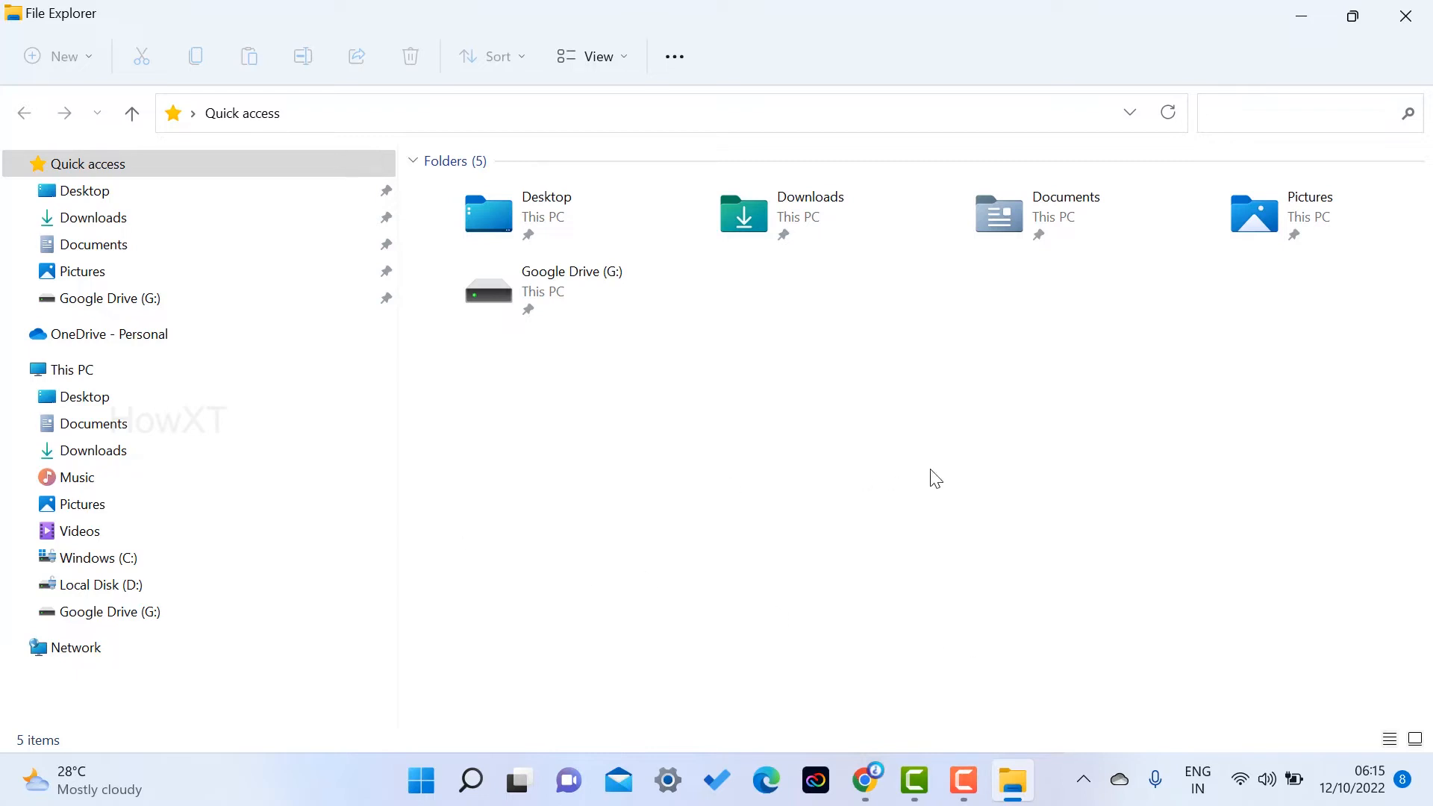
{"action": "mouse_move", "coordinate": [63, 34]}
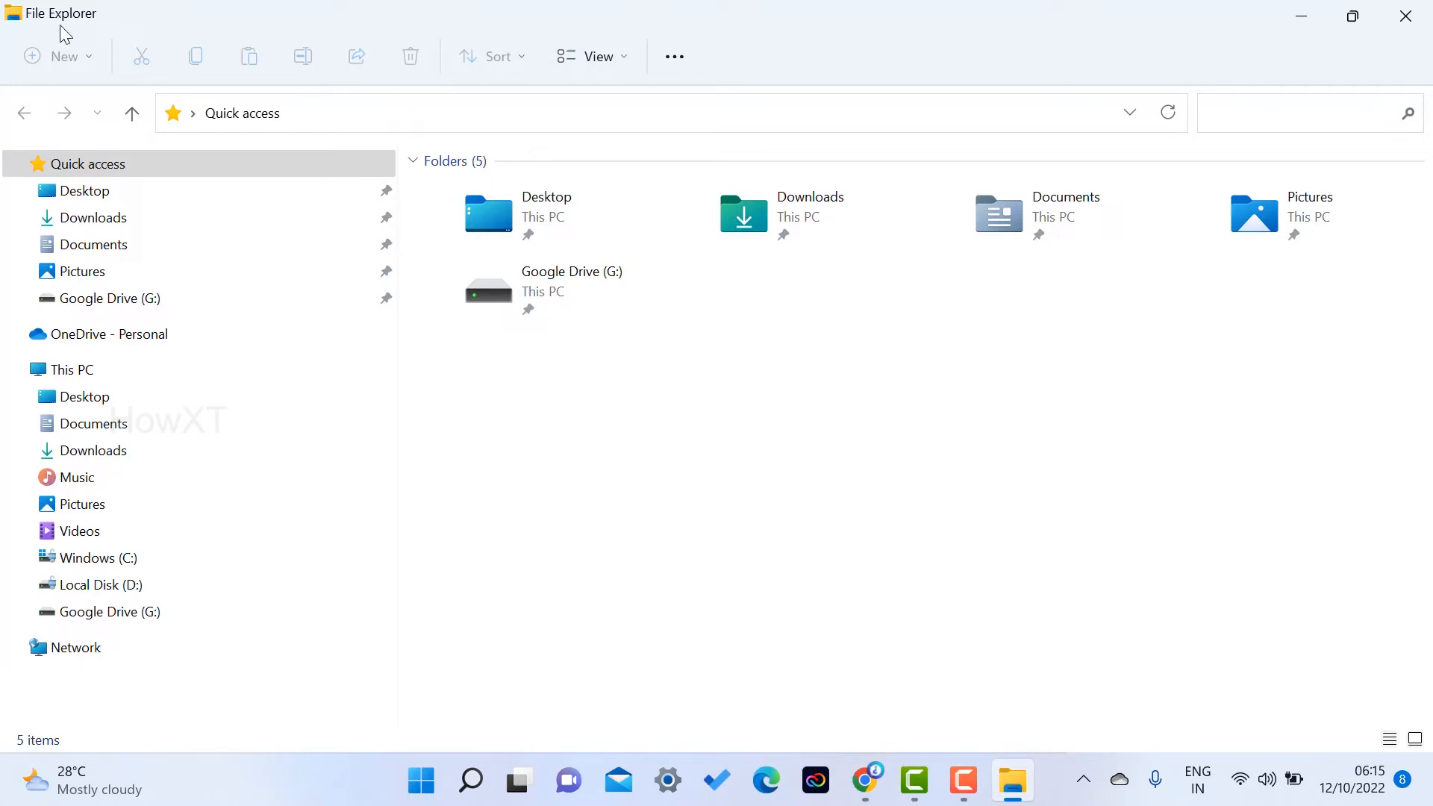
- Reopen Folder Options to confirm the Privacy boxes stay unchecked, then dismiss it
{"action": "left_click", "coordinate": [674, 55]}
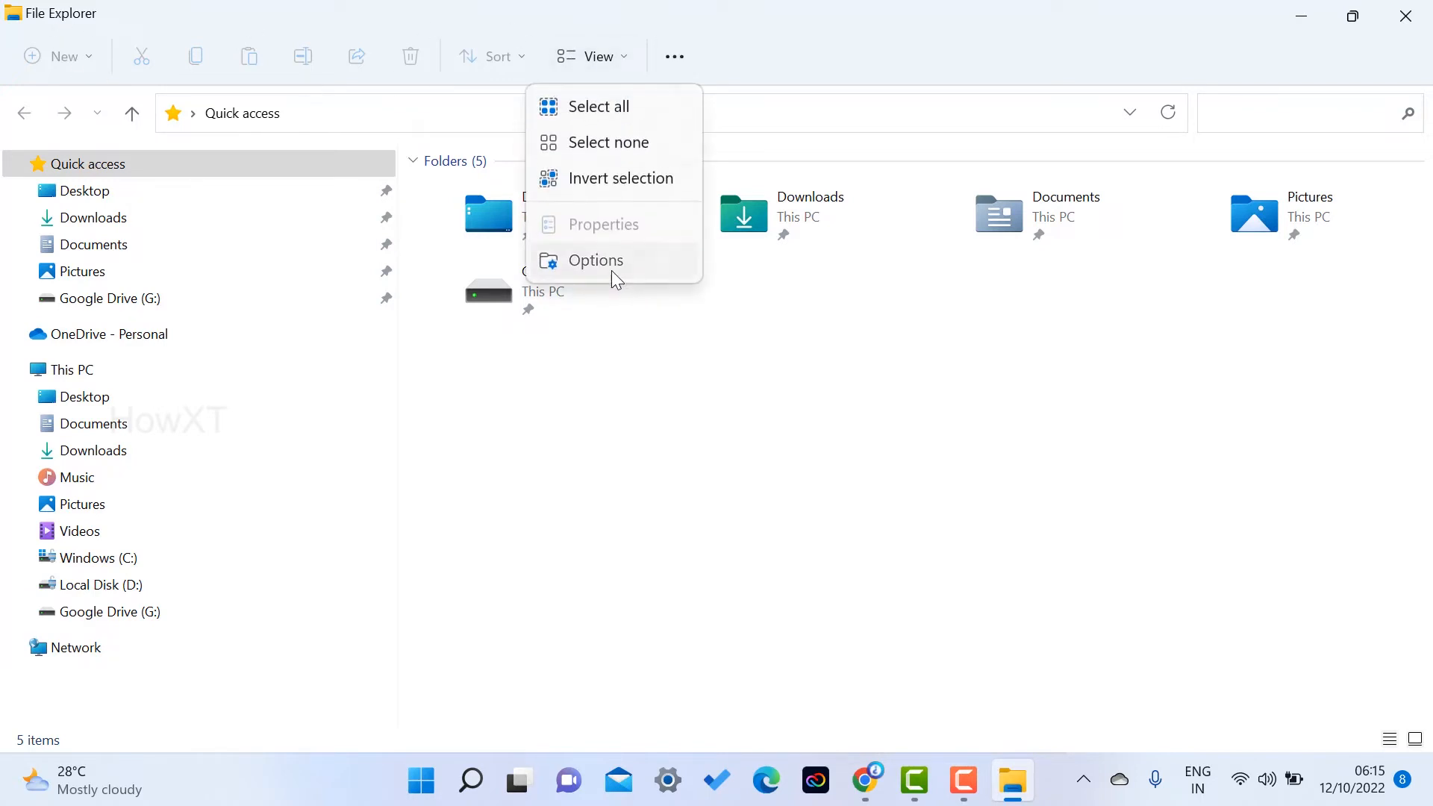
{"action": "left_click", "coordinate": [595, 260]}
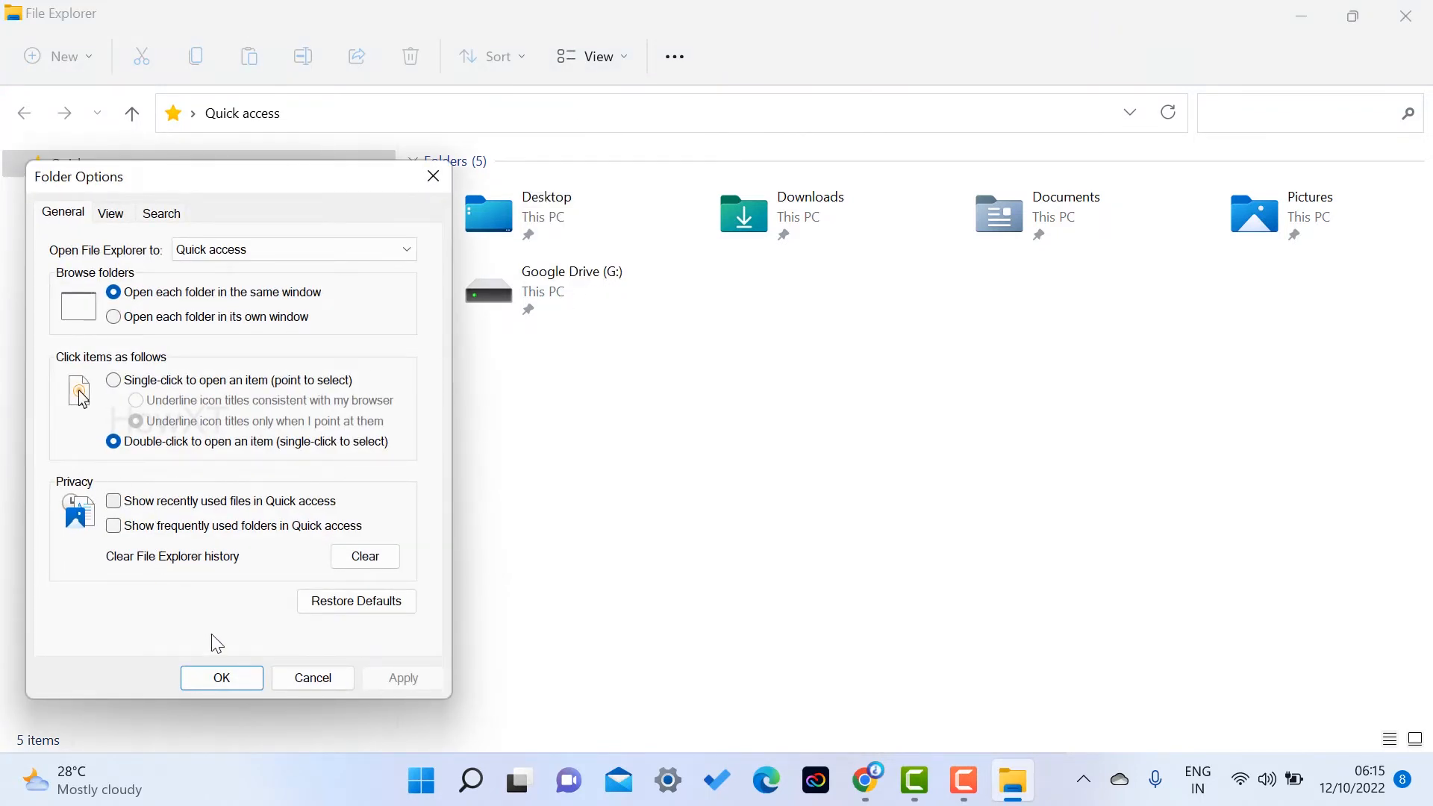
{"action": "left_click", "coordinate": [221, 678]}
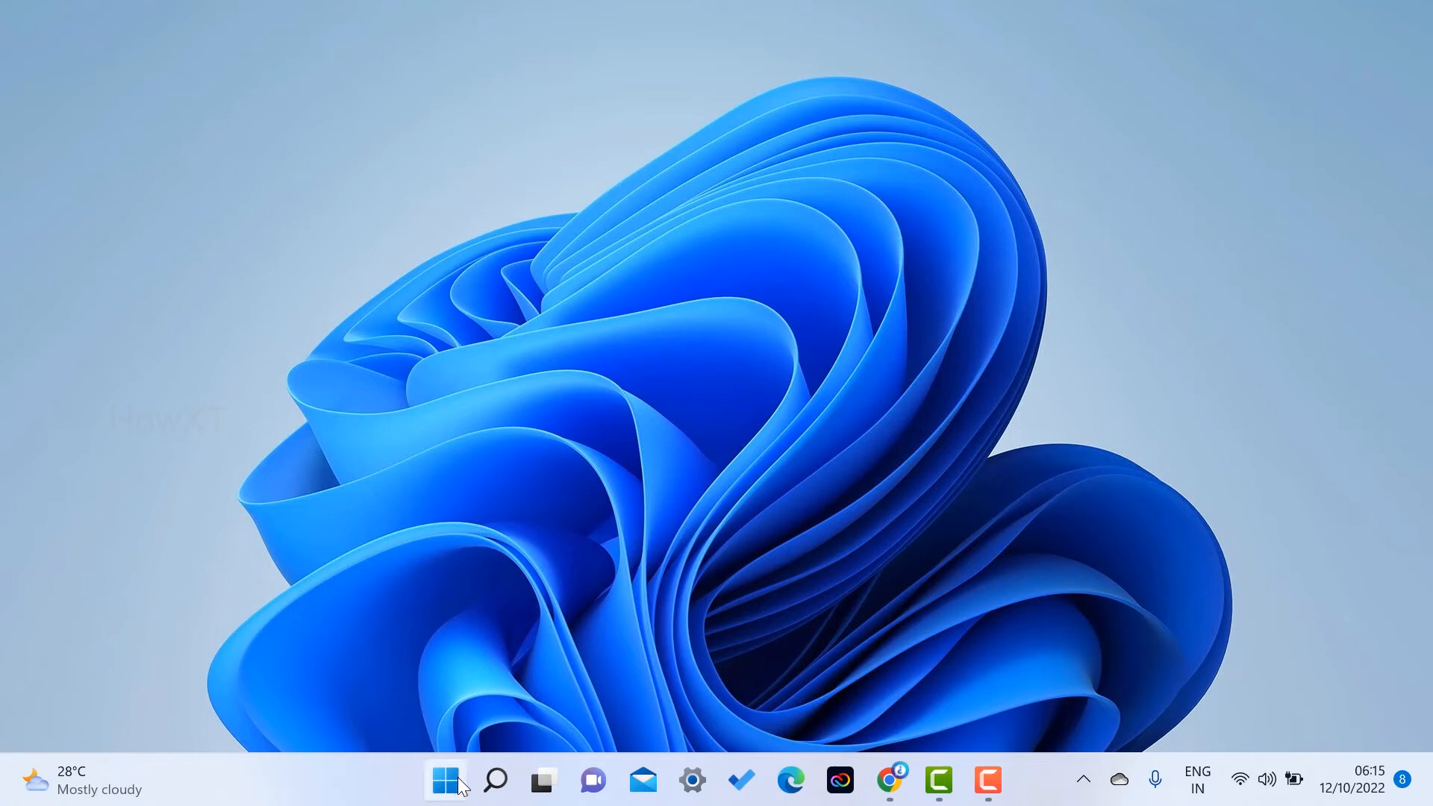
- Reach the Personalisation > Start page in Settings by searching 'start'
{"action": "left_click", "coordinate": [445, 781]}
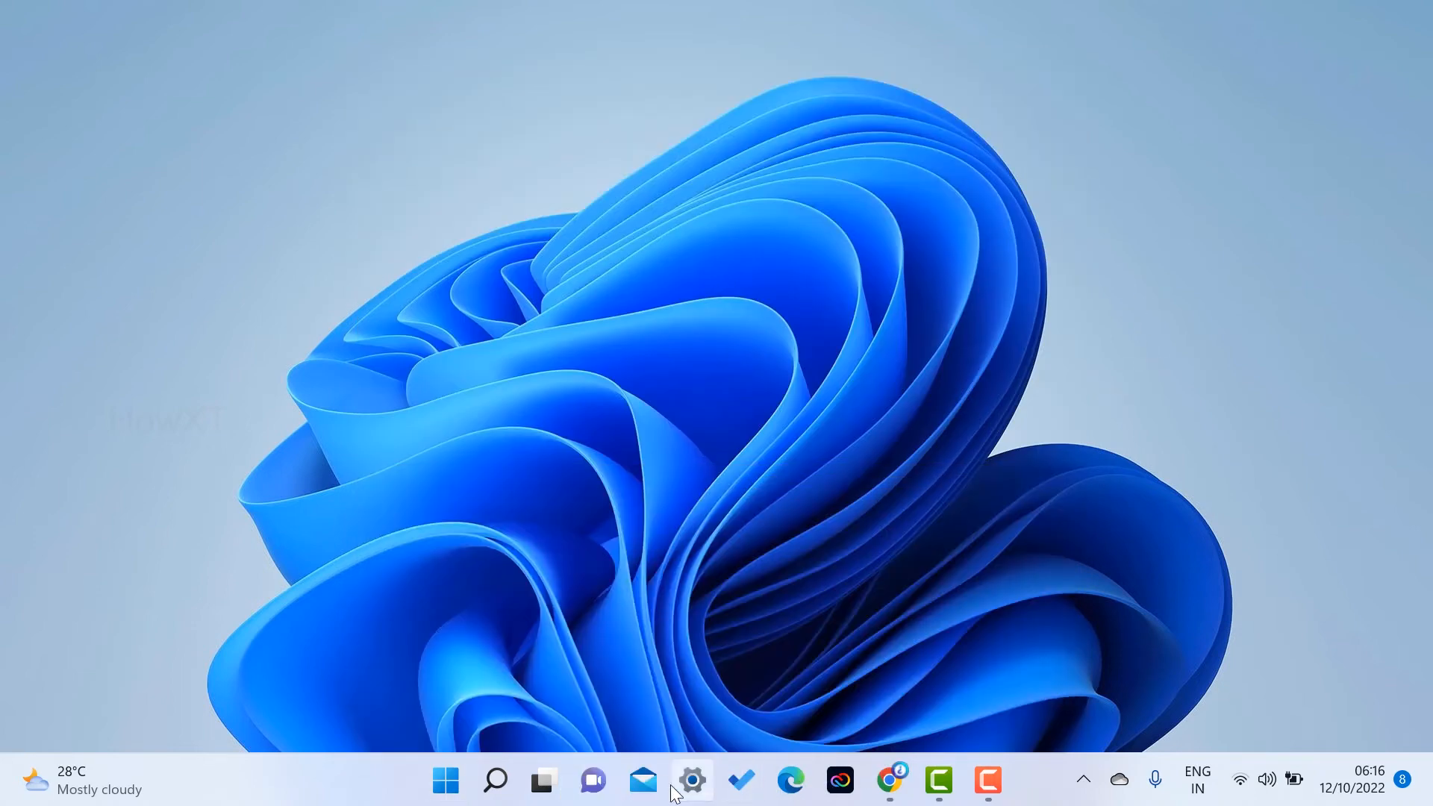
{"action": "left_click", "coordinate": [691, 781]}
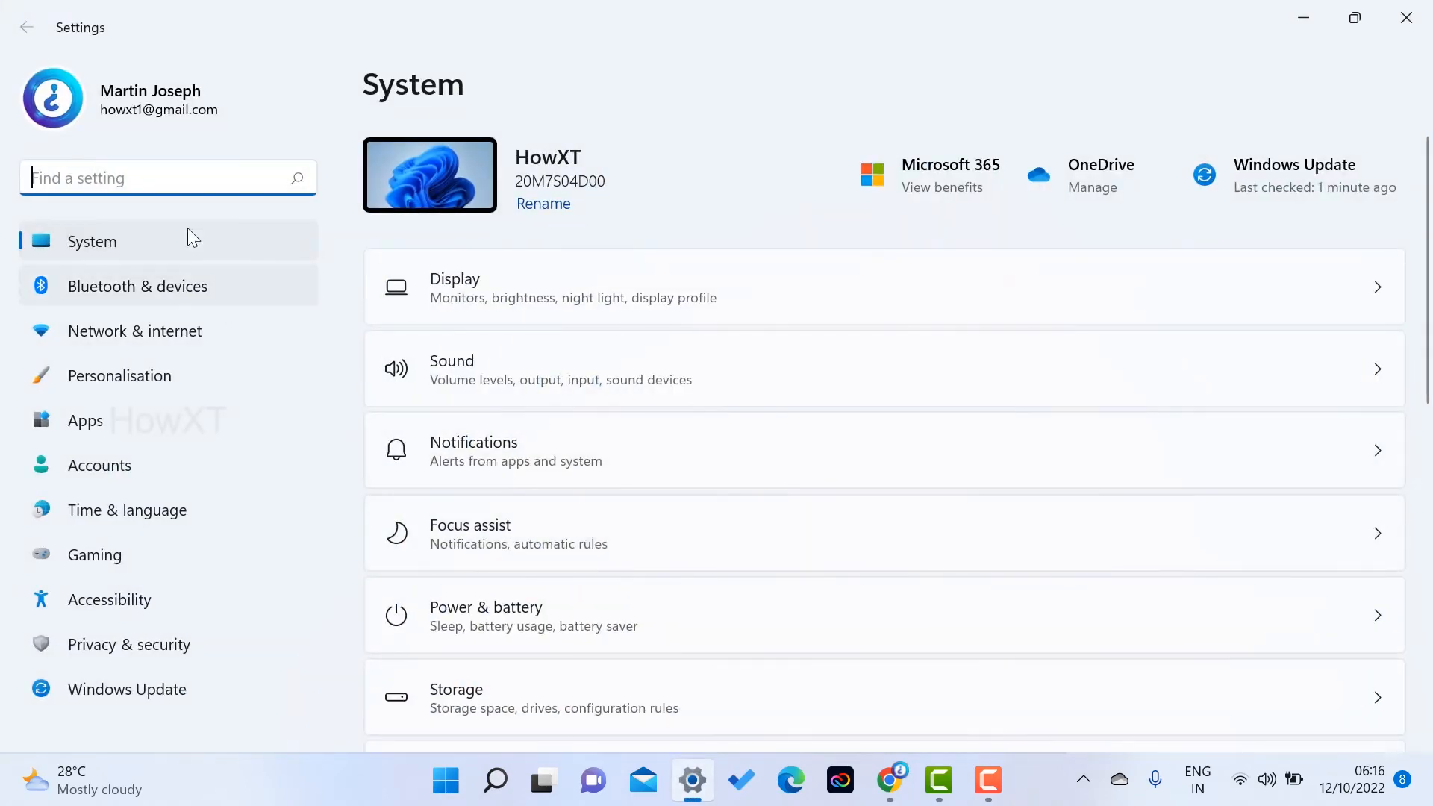
{"action": "left_click", "coordinate": [167, 177]}
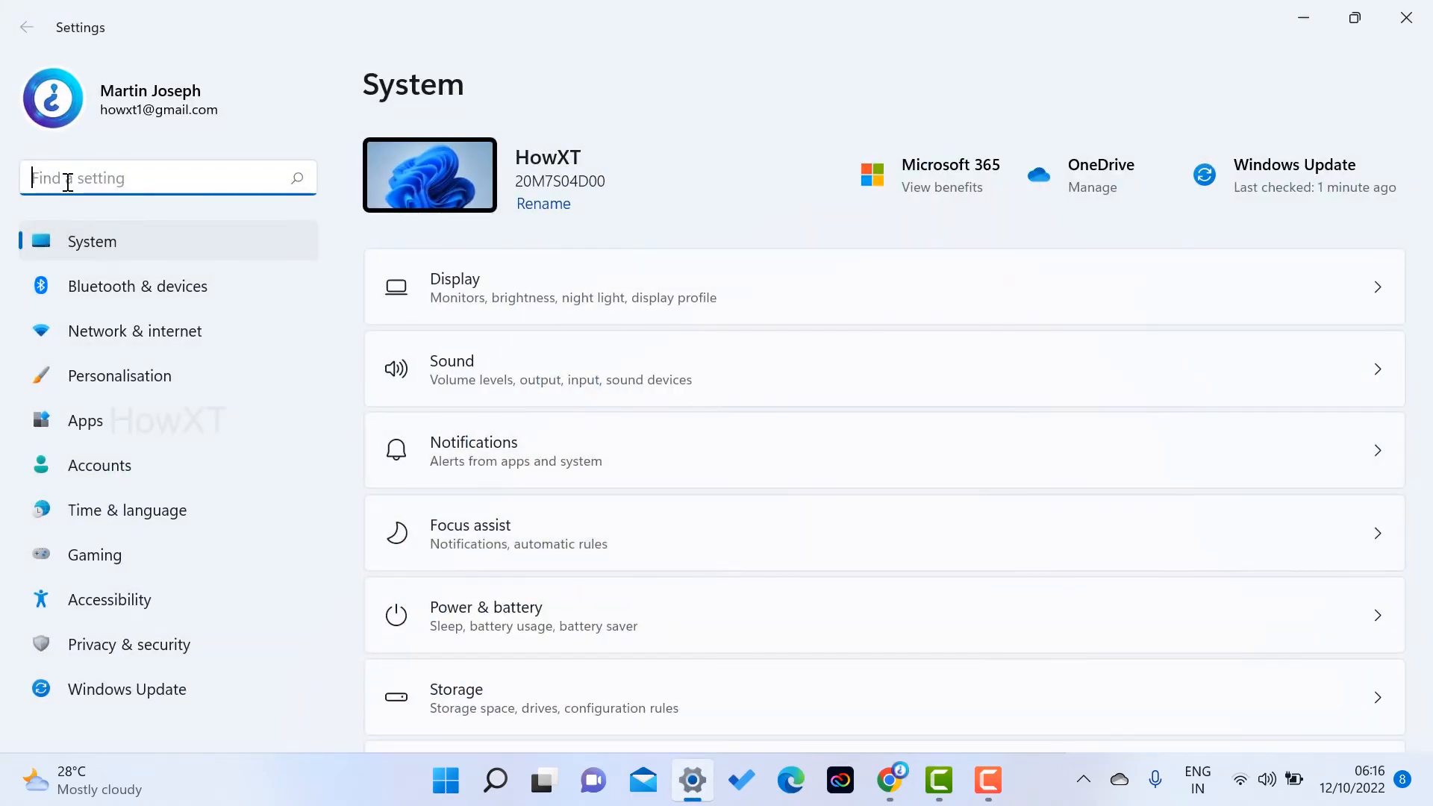
{"action": "type", "text": "start"}
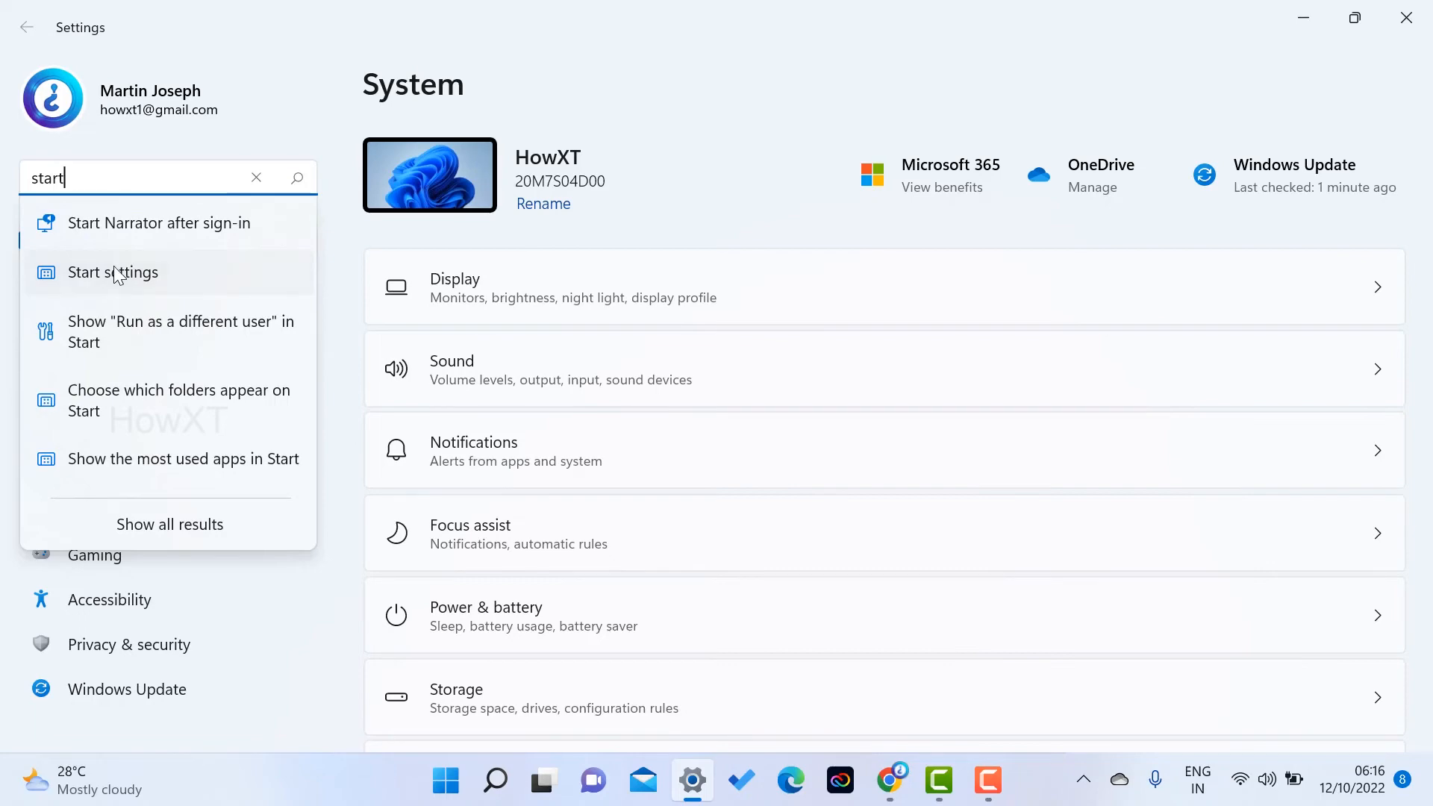
{"action": "left_click", "coordinate": [112, 272]}
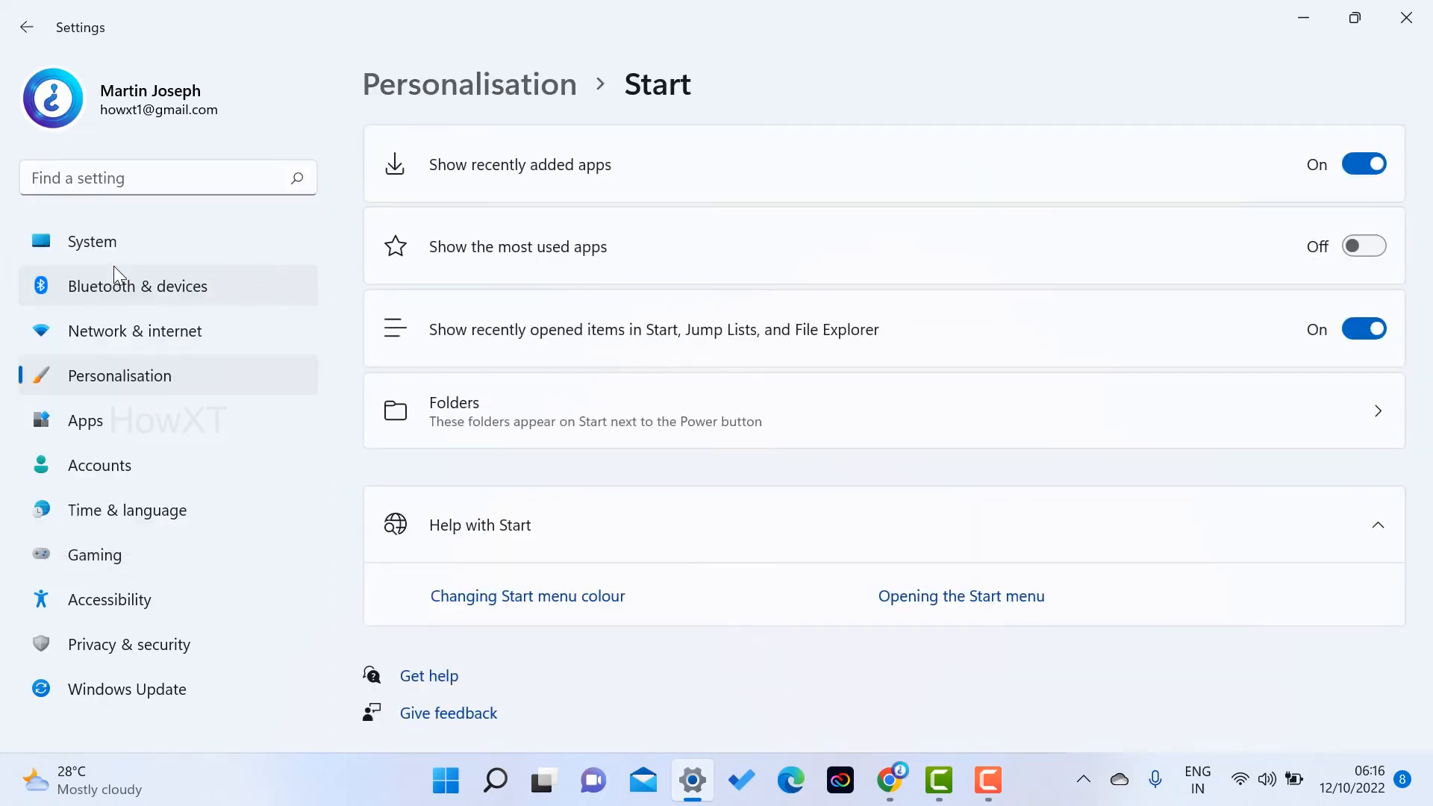
- Turn Off Show recently added apps and Show recently opened items in Start
{"action": "left_click", "coordinate": [444, 781]}
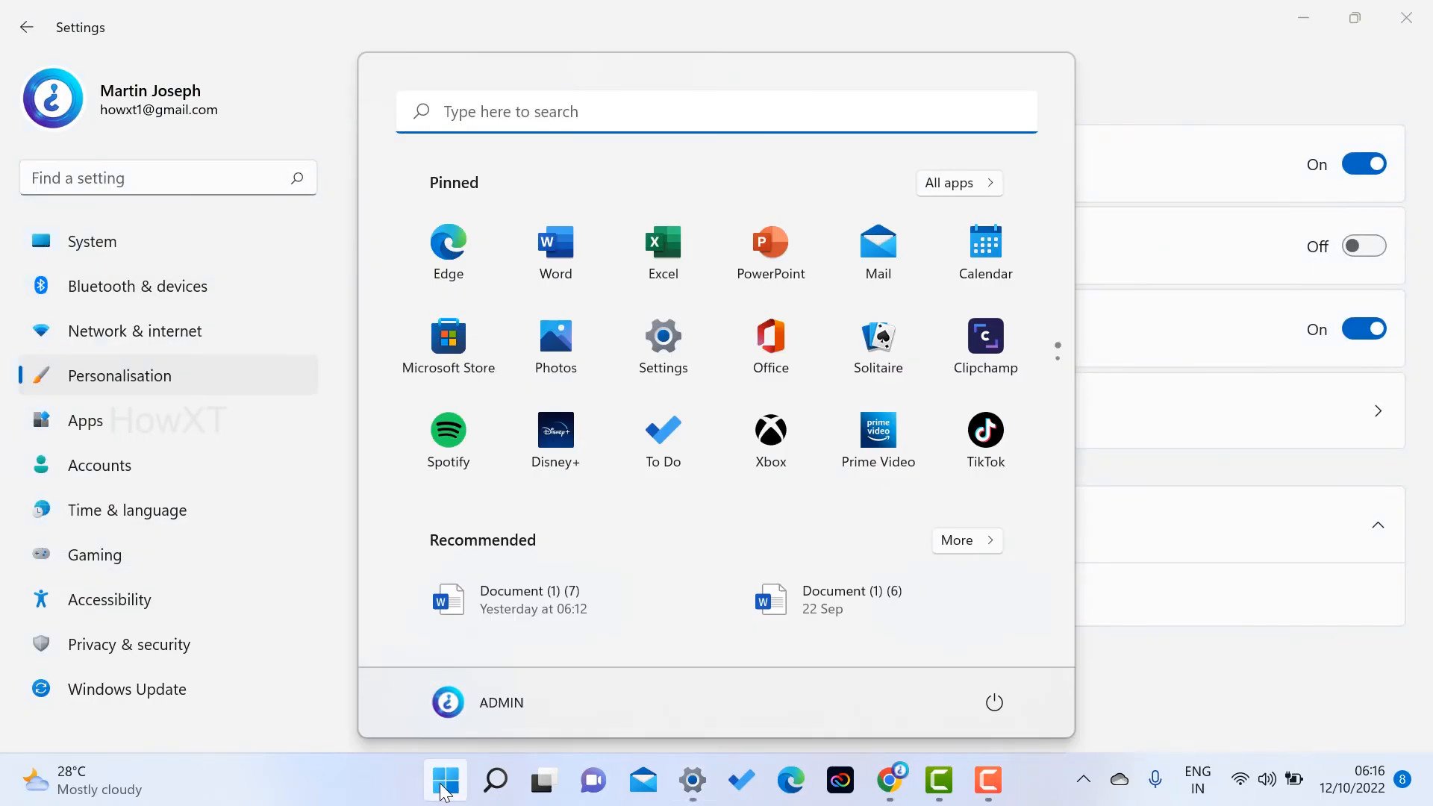
{"action": "left_click", "coordinate": [445, 781]}
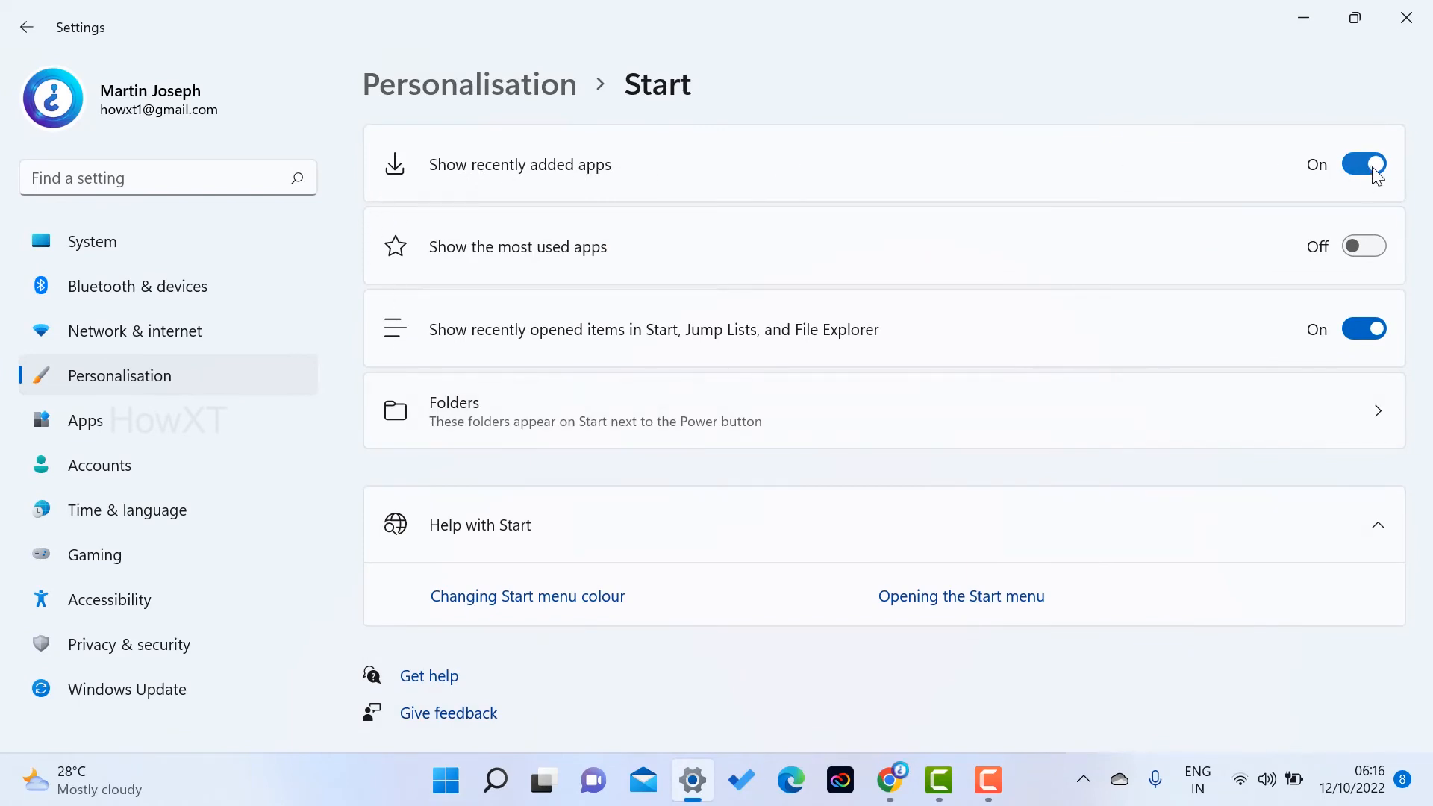
{"action": "left_click", "coordinate": [1363, 165]}
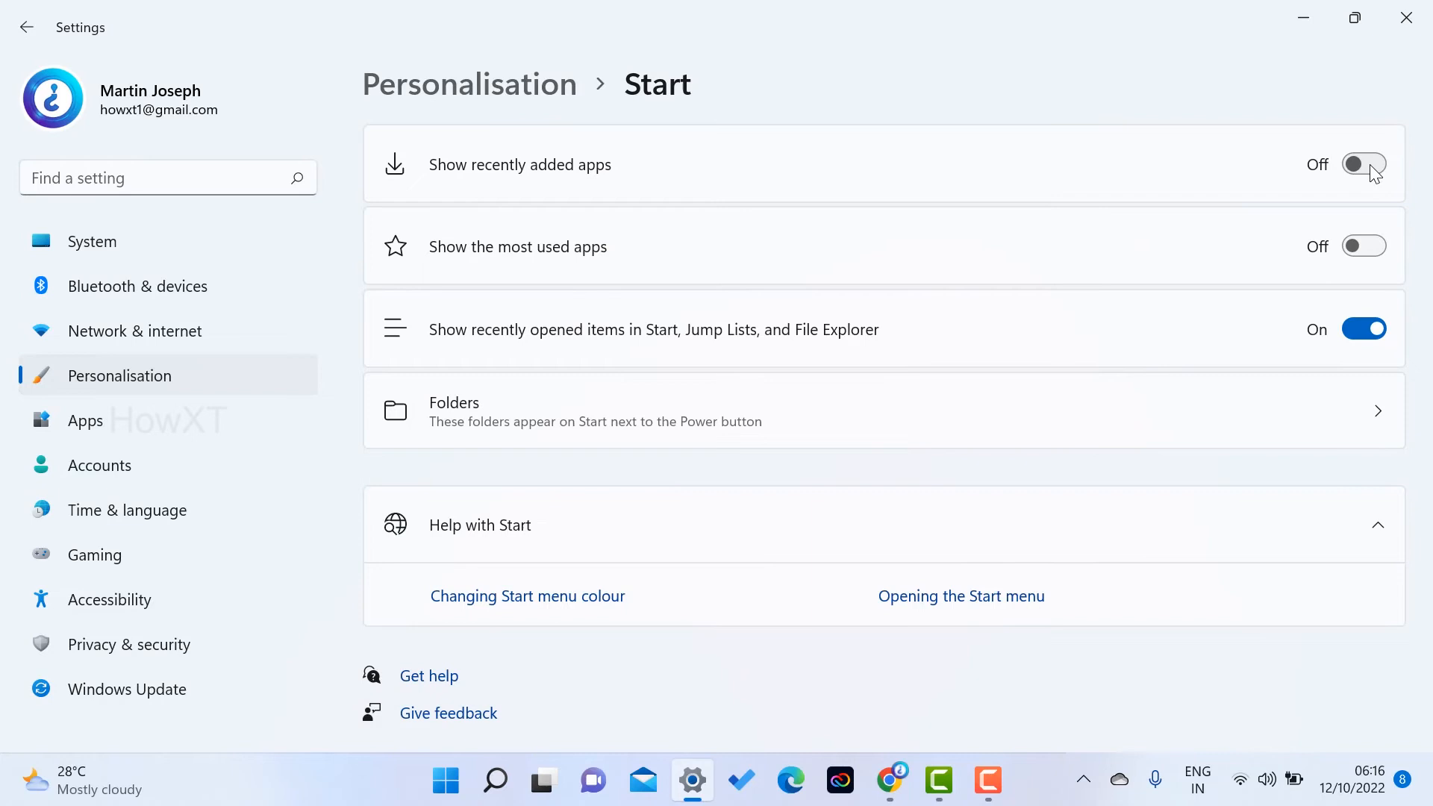
{"action": "mouse_move", "coordinate": [800, 355]}
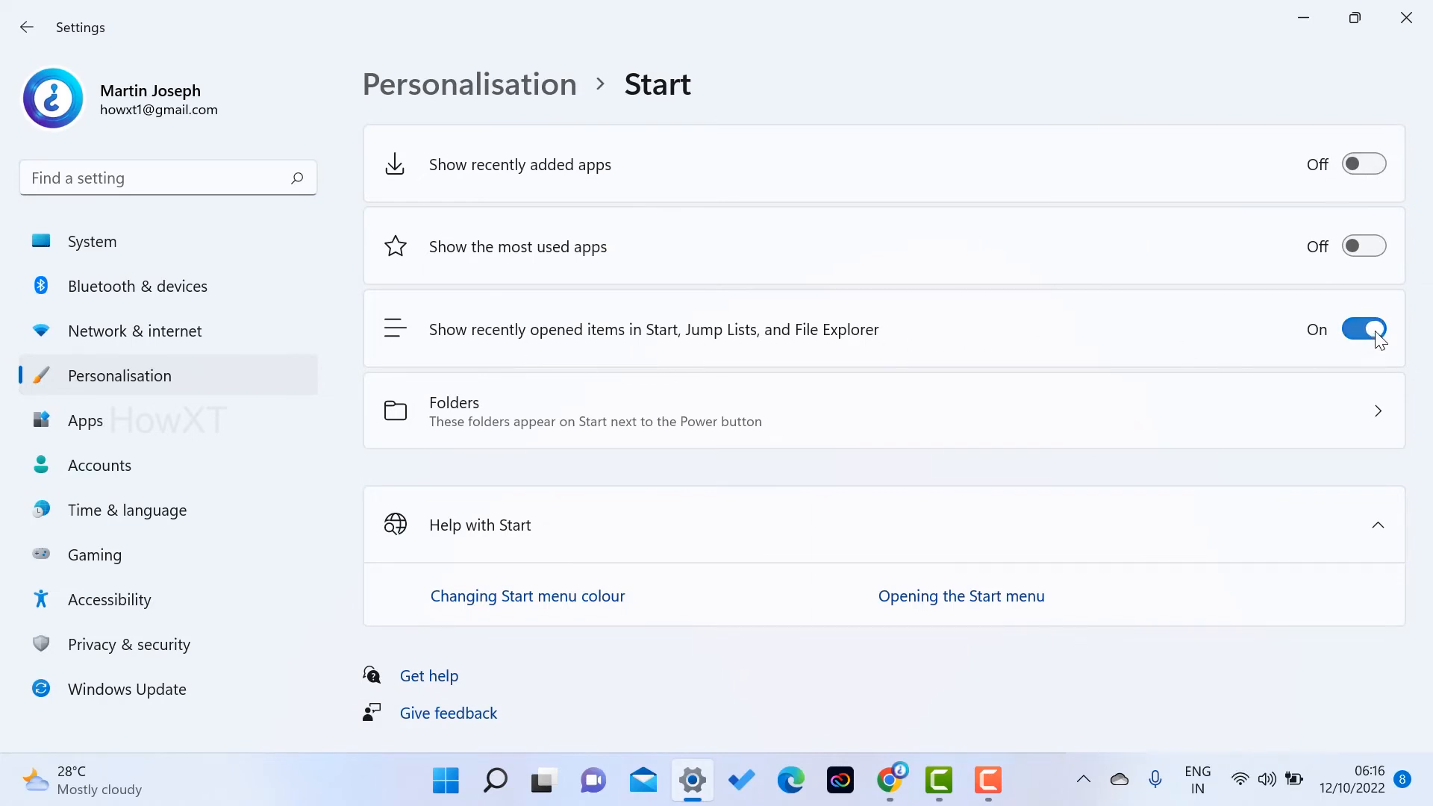
{"action": "left_click", "coordinate": [1363, 328]}
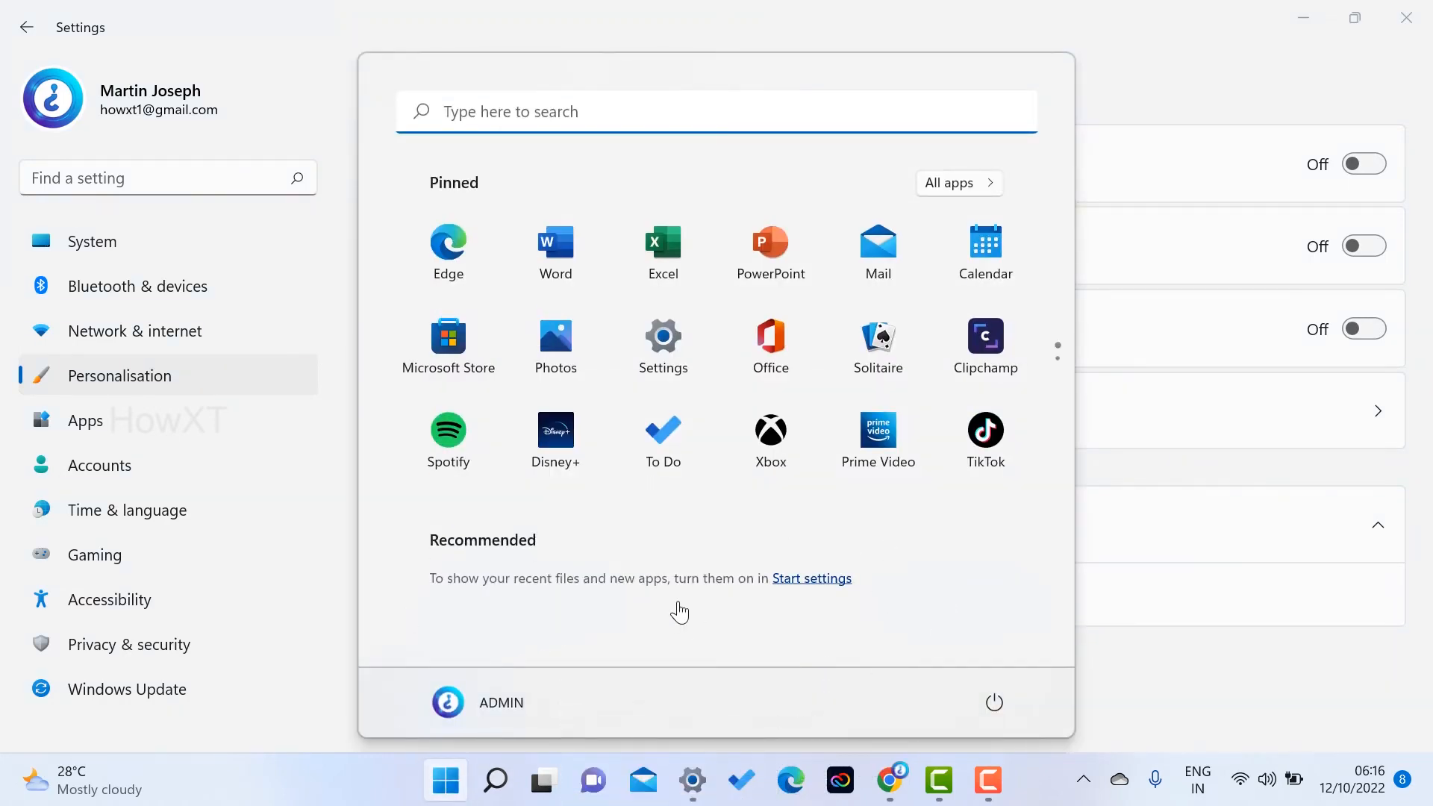
{"action": "mouse_move", "coordinate": [964, 591]}
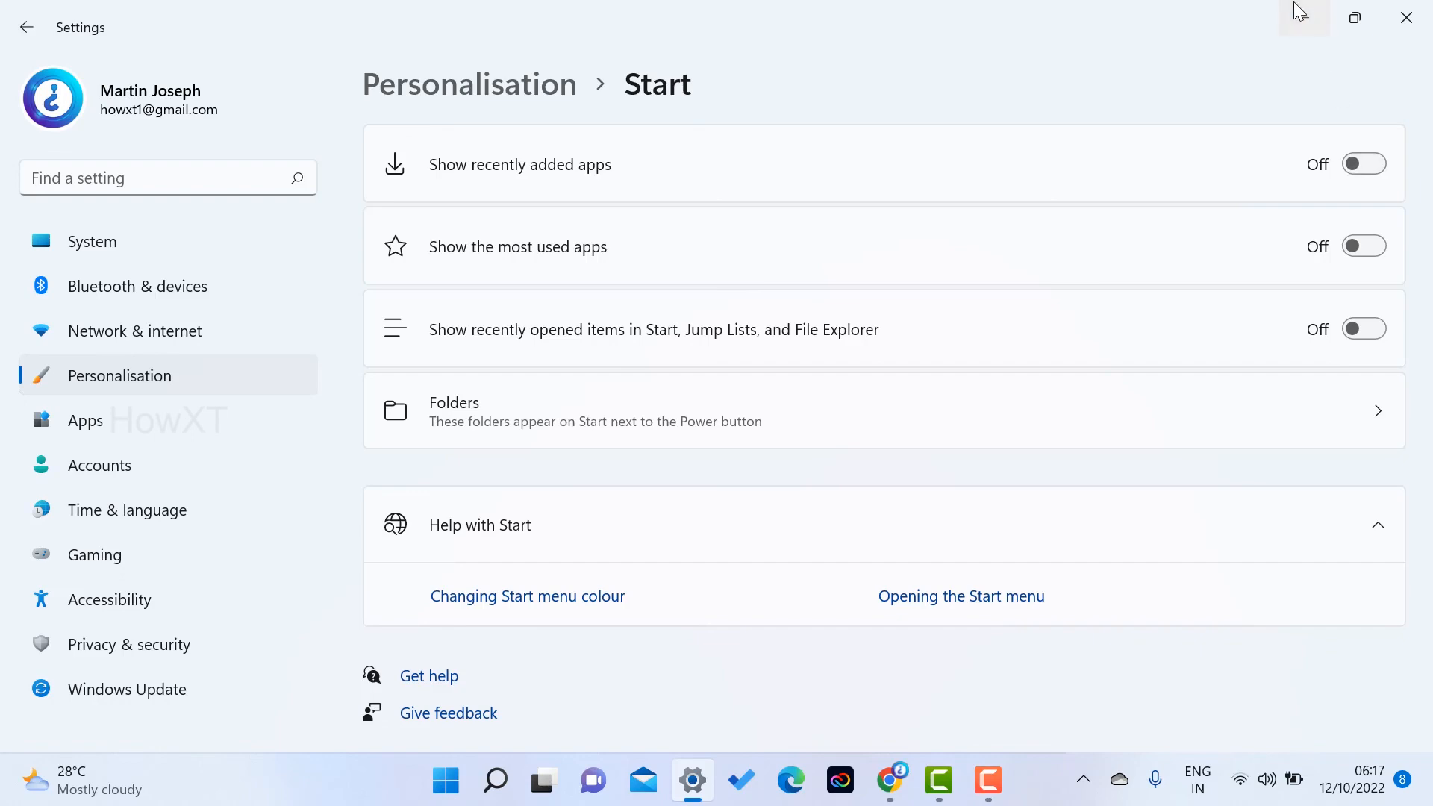
- Minimise Settings to leave the desktop showing
{"action": "left_click", "coordinate": [1407, 17]}
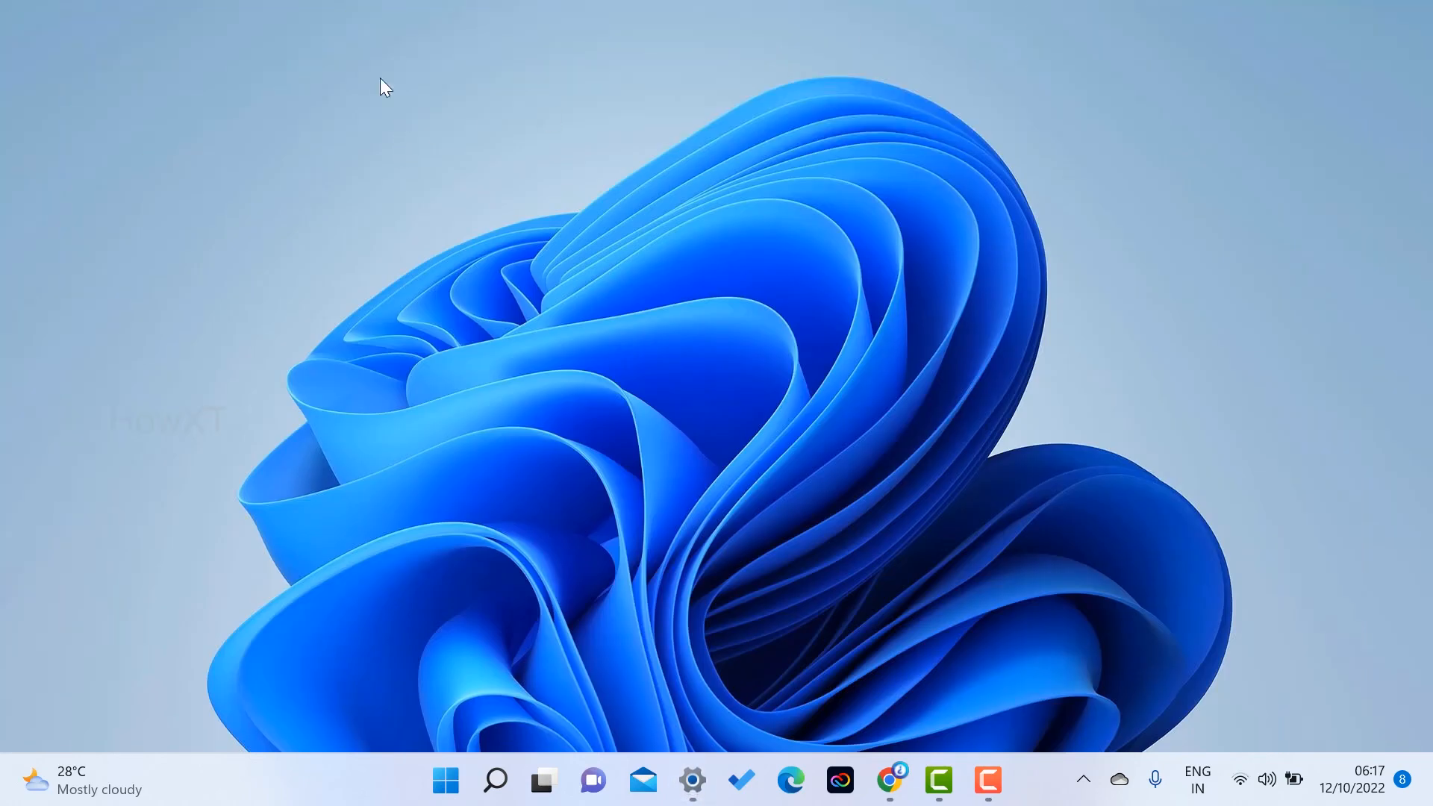